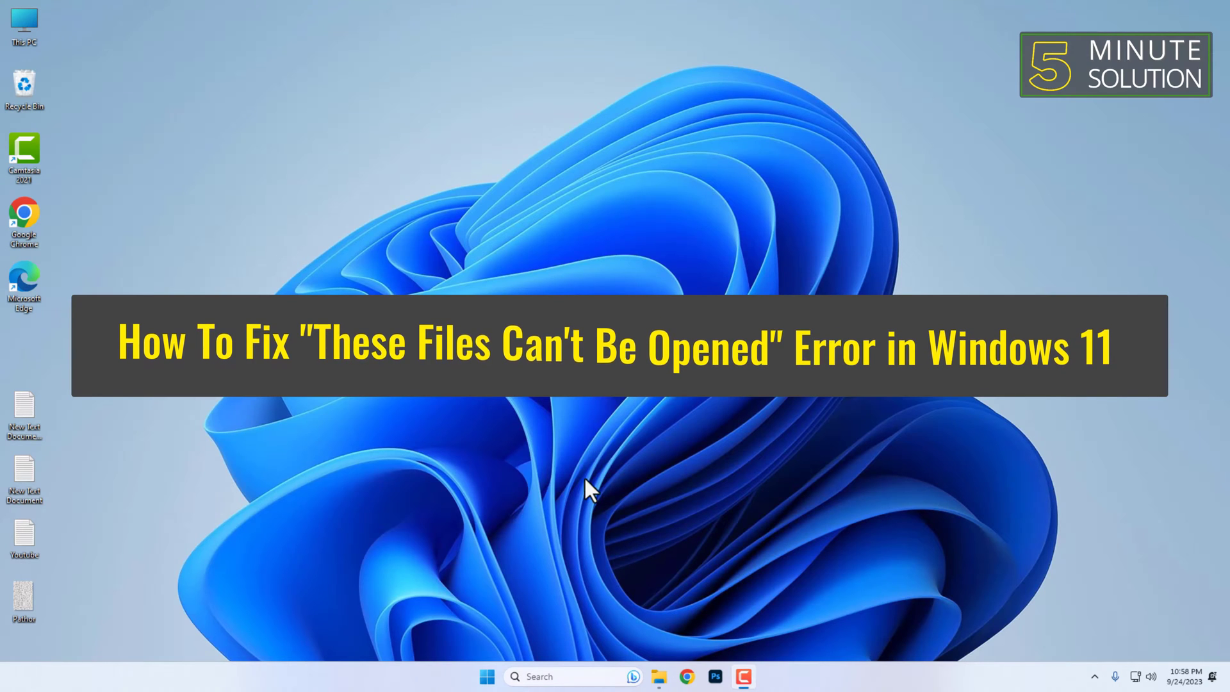
Try opening the blocked file and dismiss the 'files can't be opened' warning.
click(659, 676)
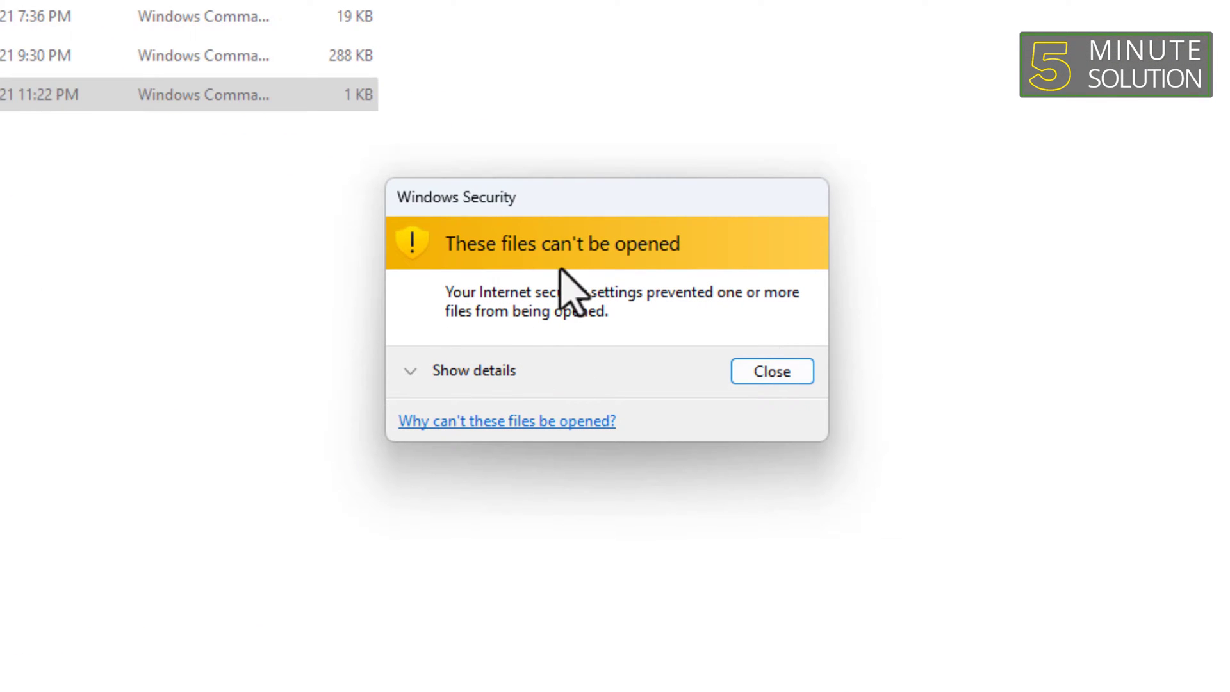
mouse_move(666, 278)
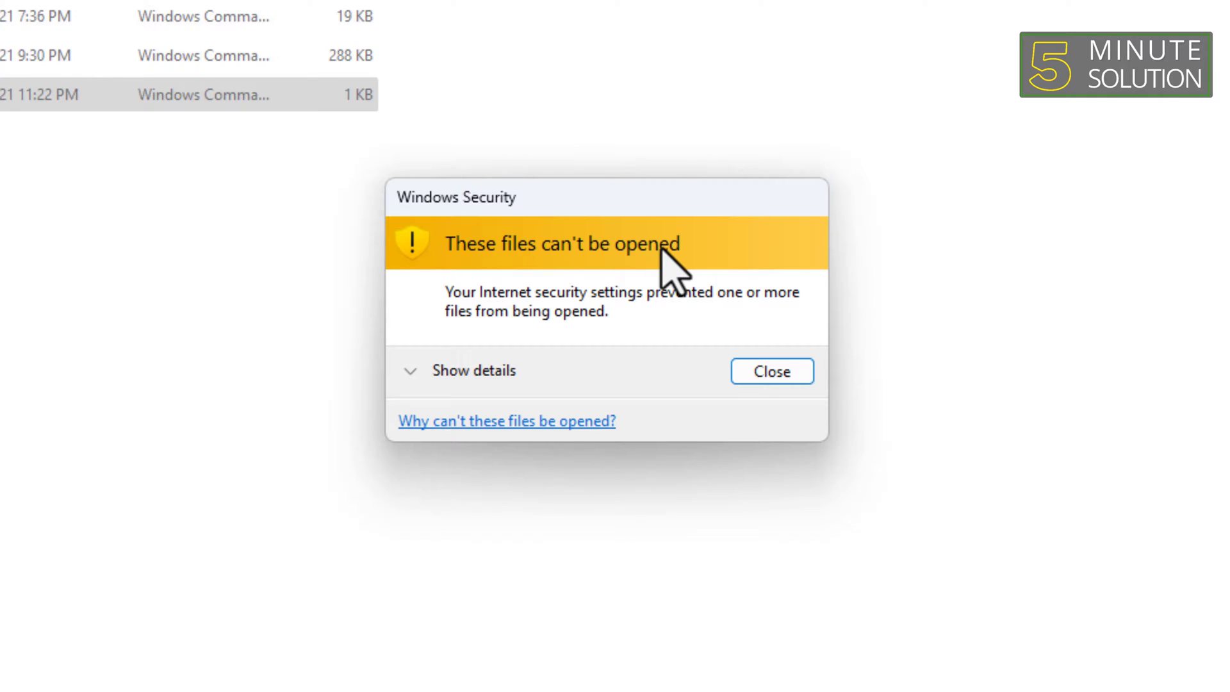
mouse_move(664, 292)
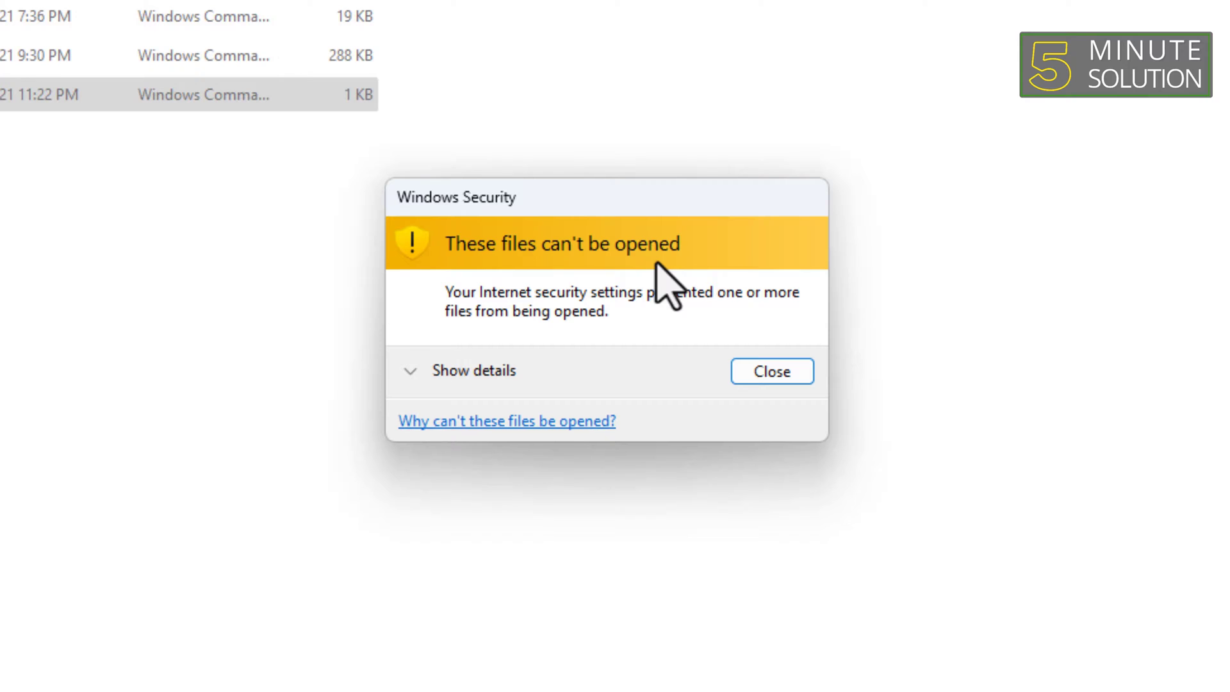
click(773, 372)
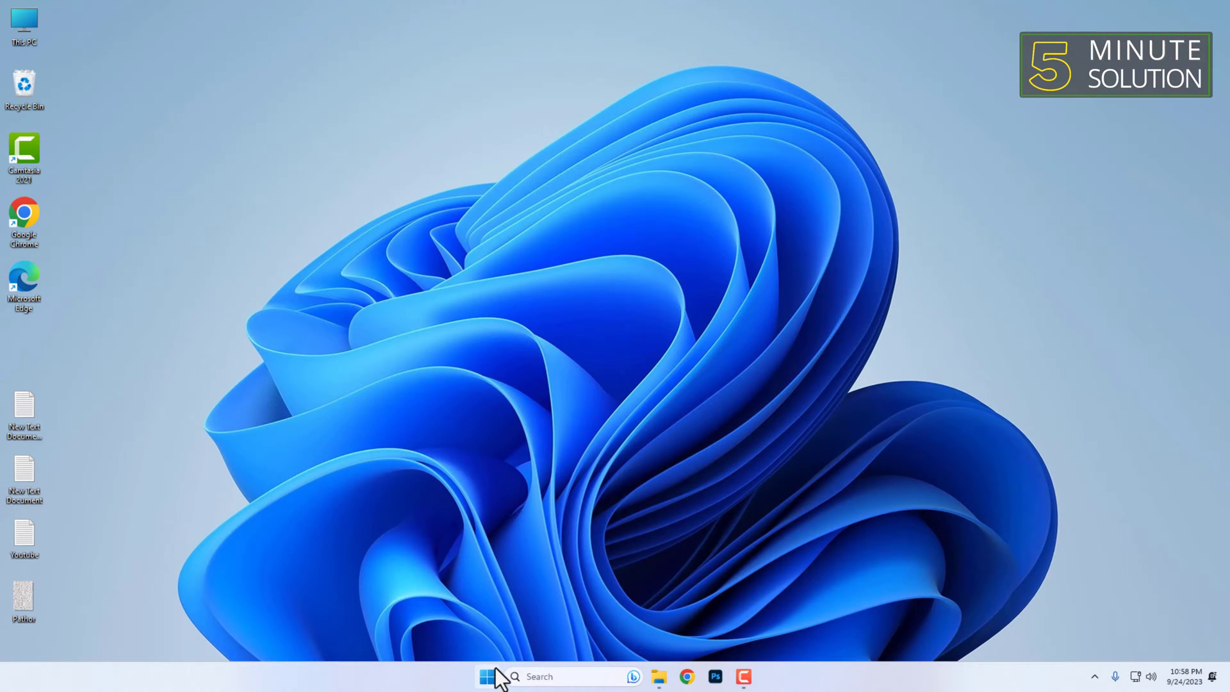
Search the Start menu for 'internet options' to locate the Internet Options control panel.
click(487, 677)
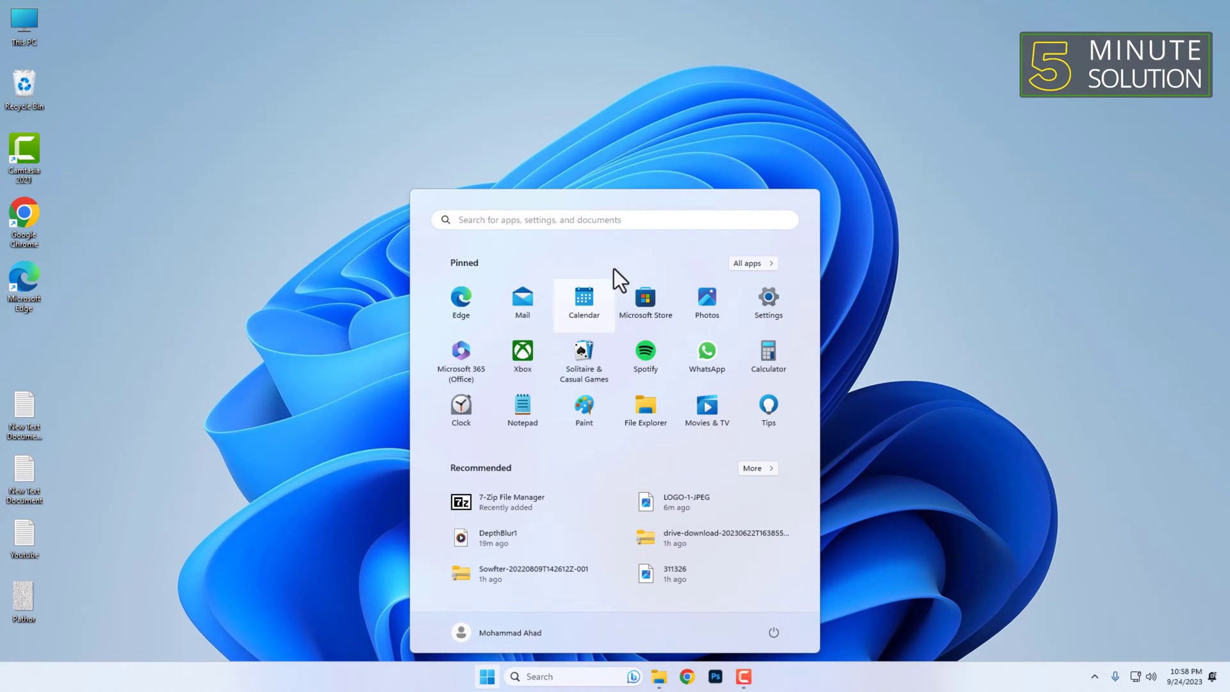
text(internet Options)
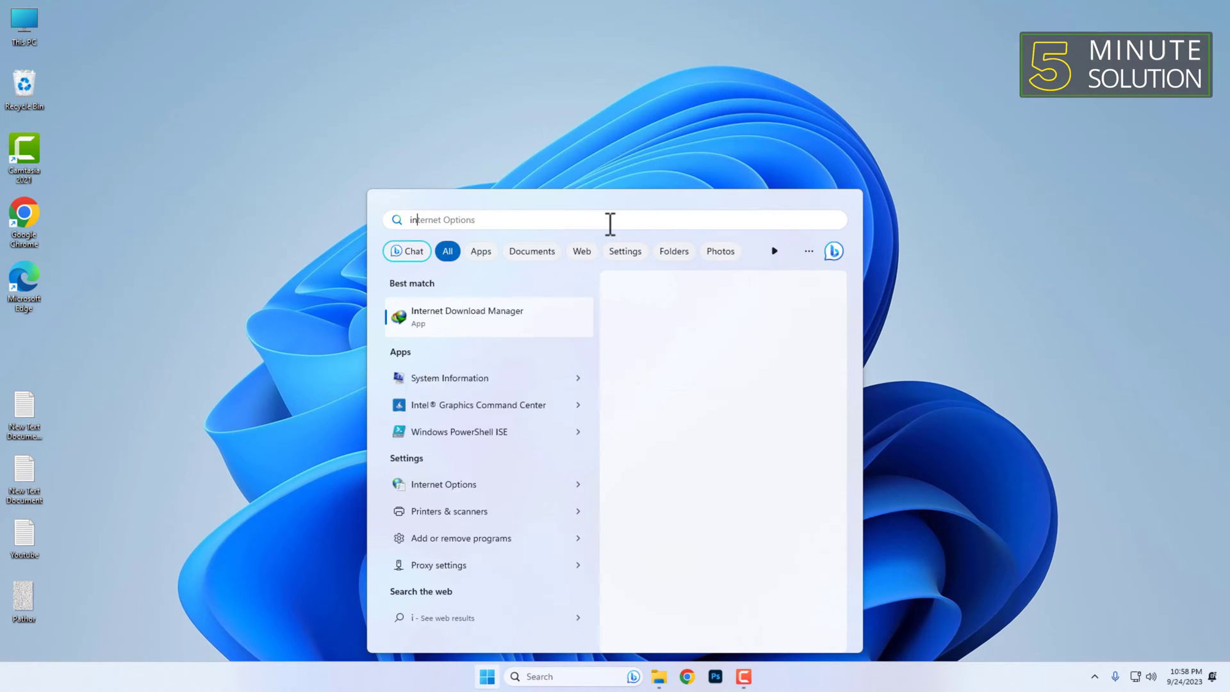
text(internet Download Manager)
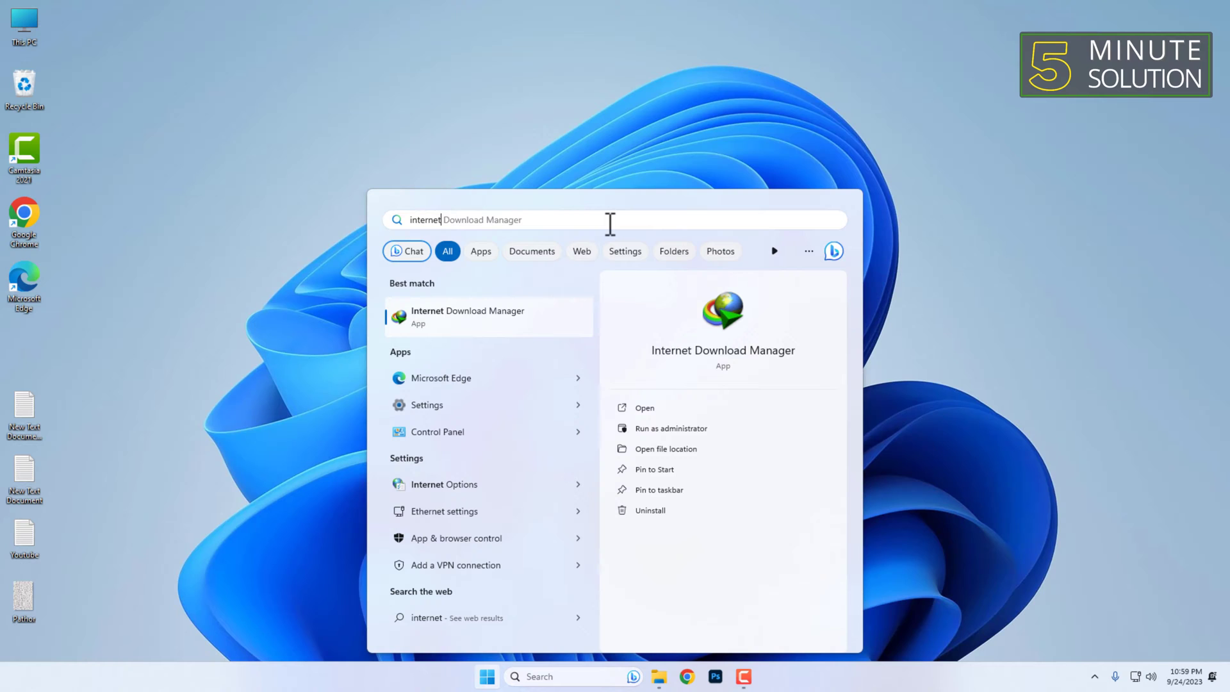
text(internet options)
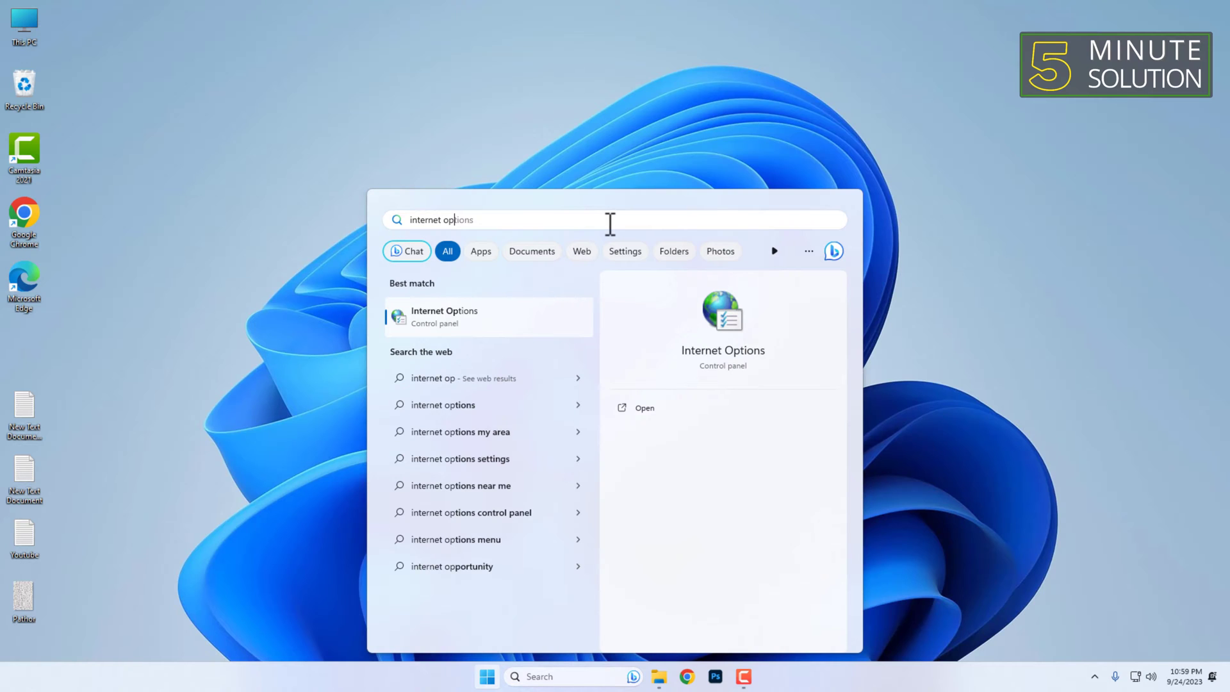
mouse_move(480, 349)
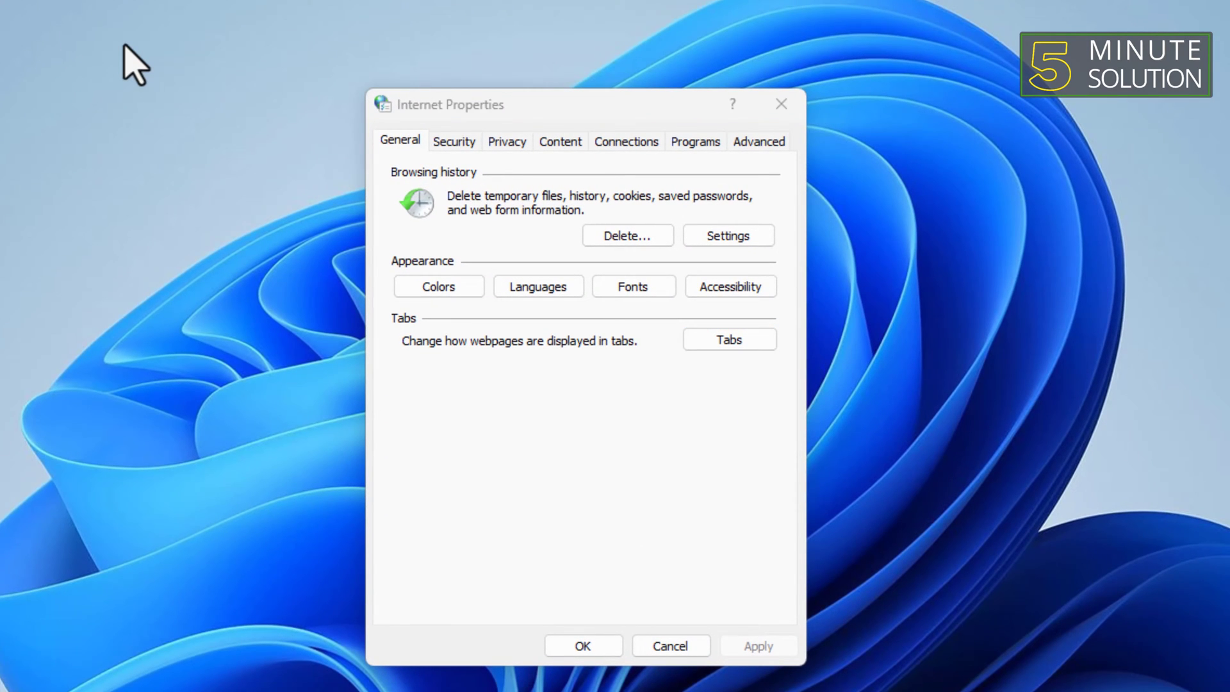
mouse_move(483, 169)
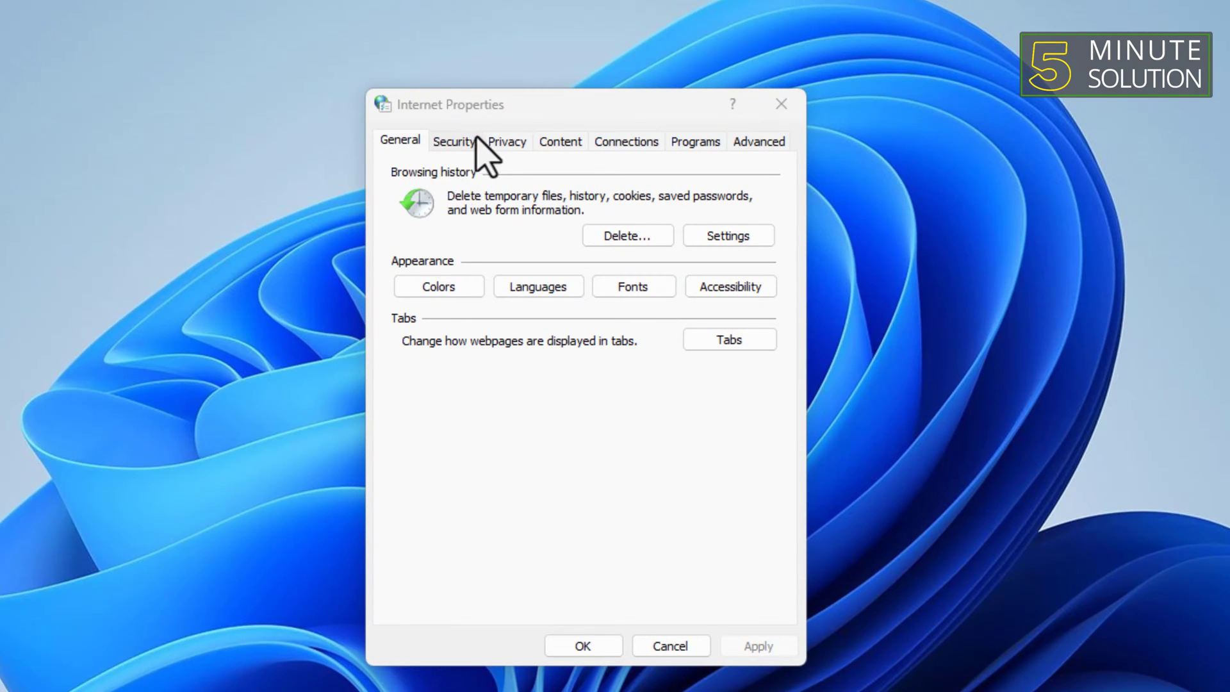
Review the Internet zone's Custom level down to 'Launching applications and unsafe files' at Prompt and confirm.
click(454, 141)
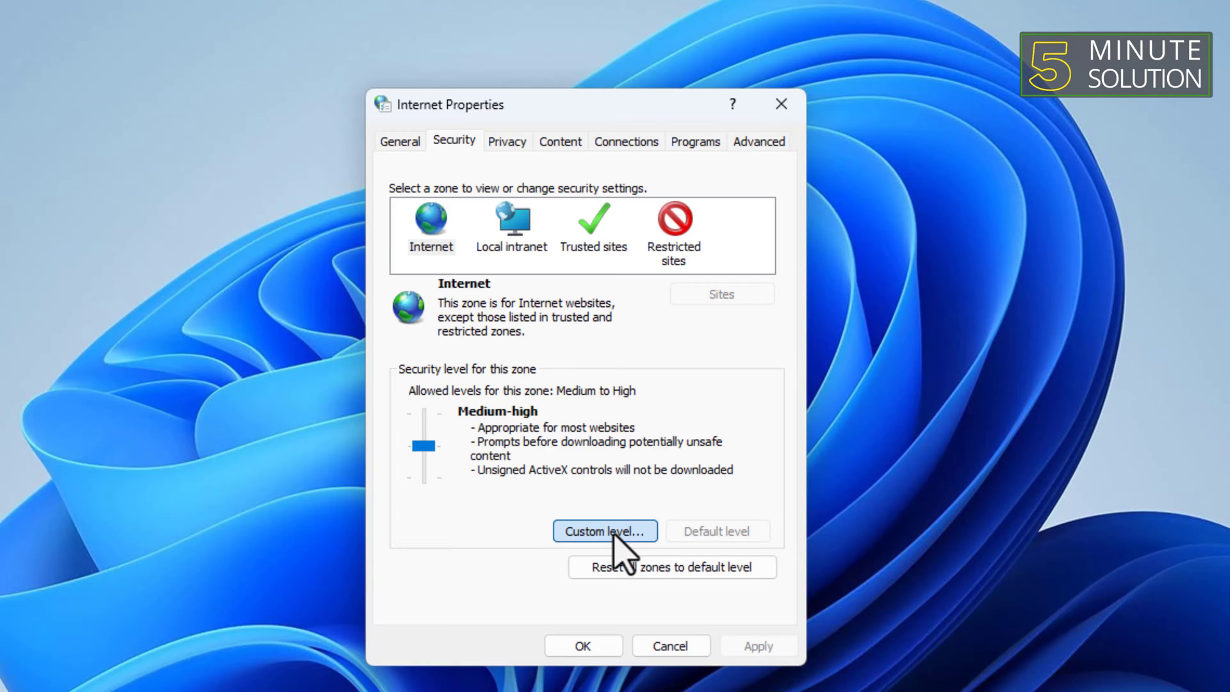
click(605, 531)
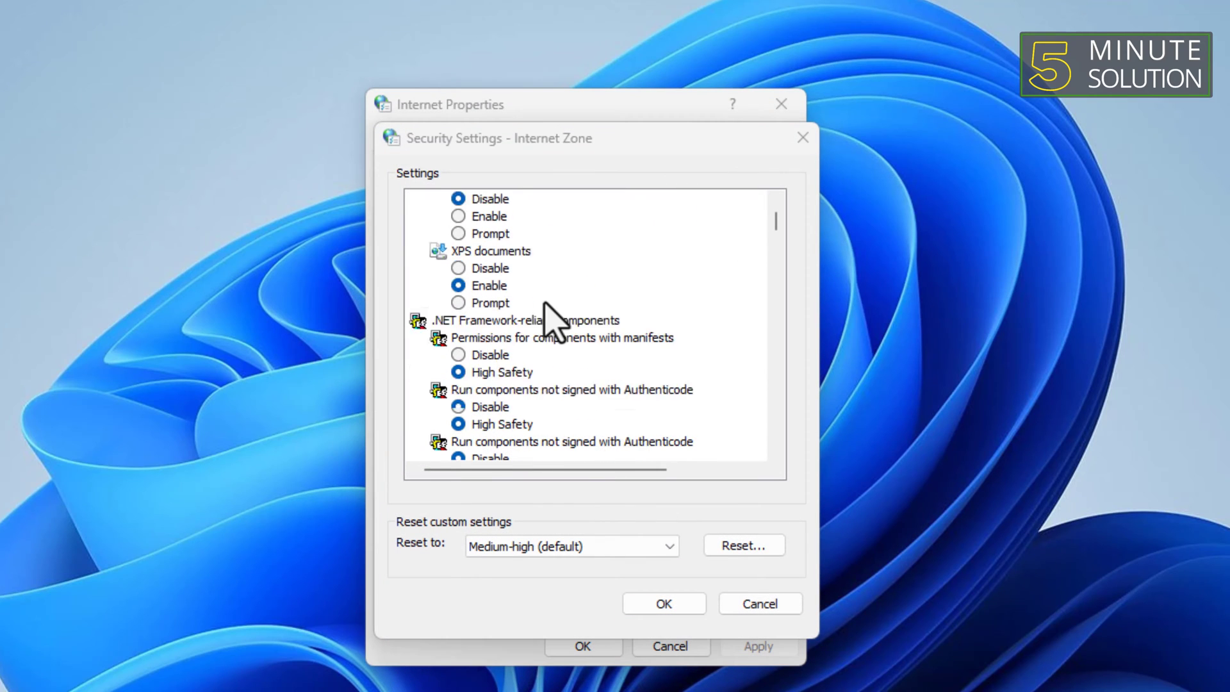
scroll(down, 3)
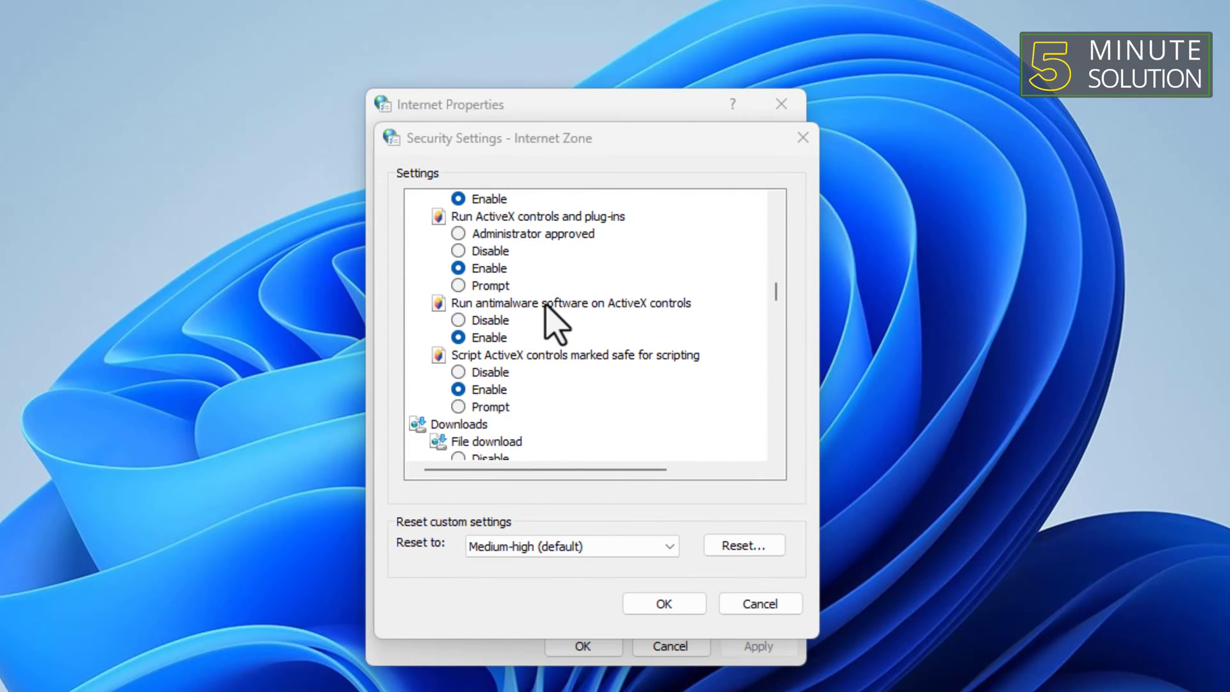
scroll(down, 3)
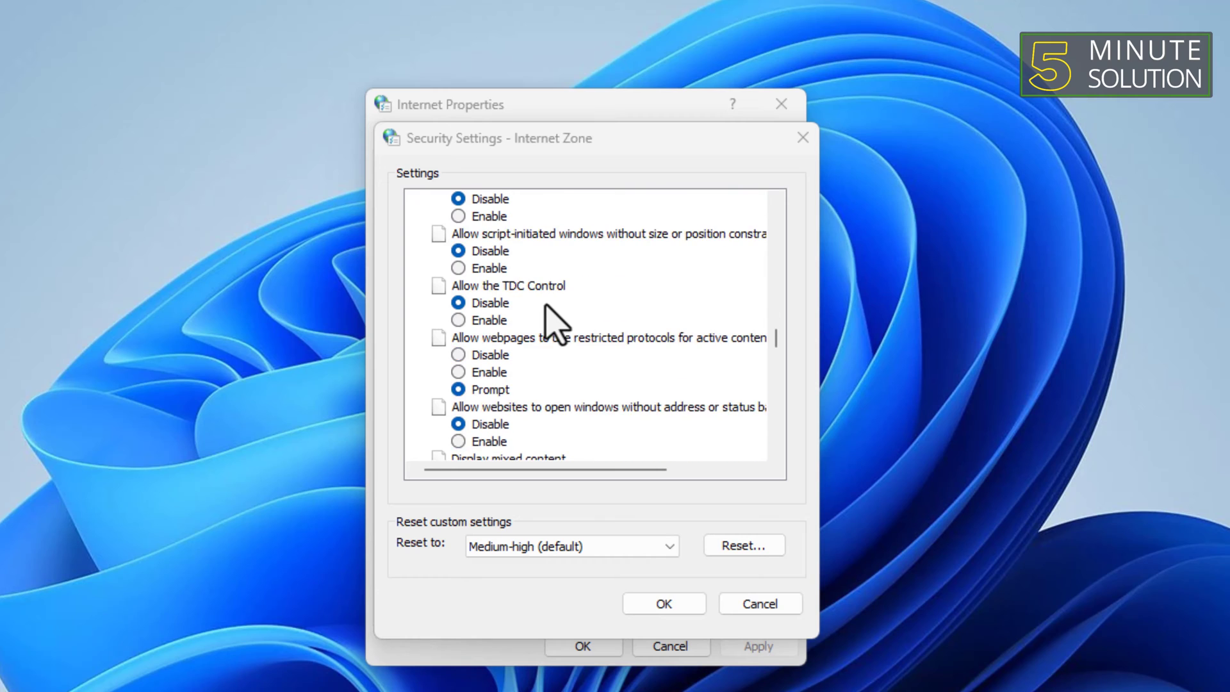
scroll(down, 3)
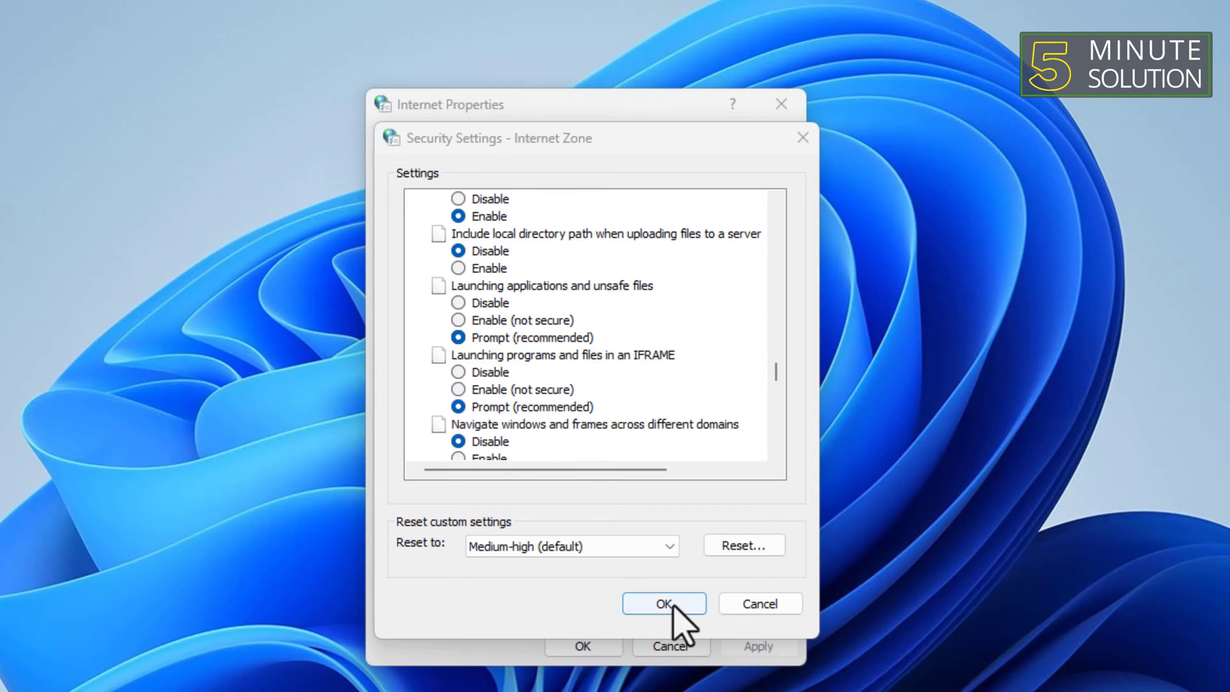
click(663, 603)
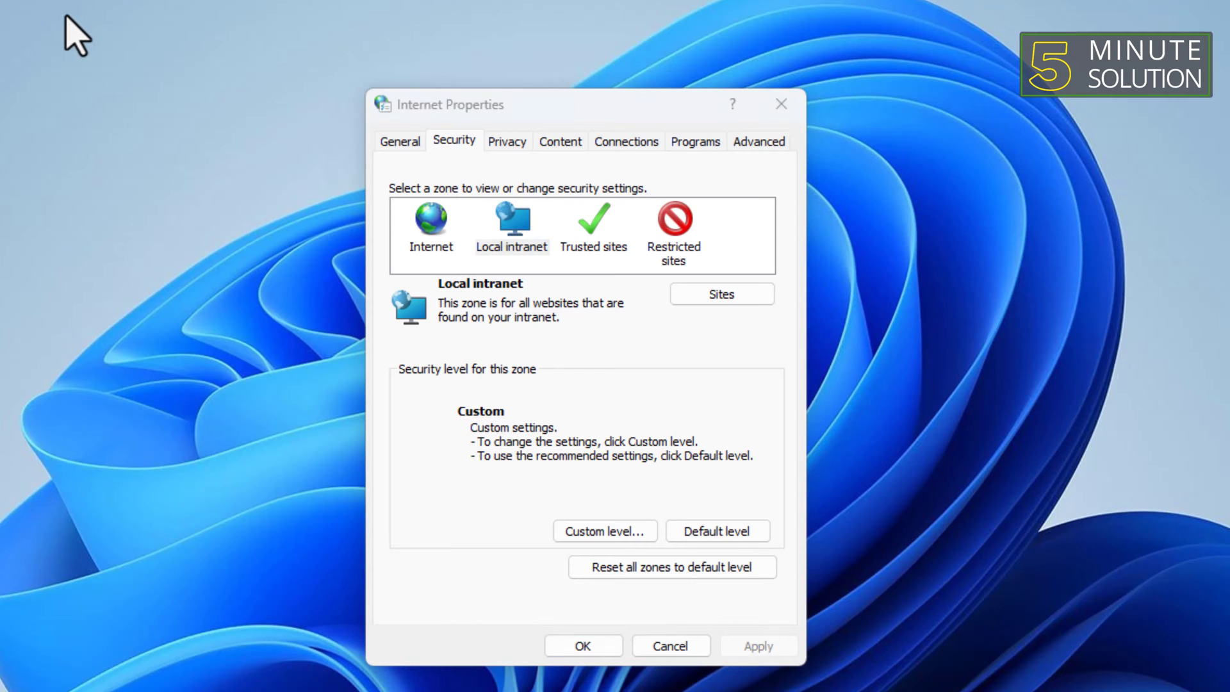
Uncheck all Local intranet 'Include all…' site options and confirm the Sites dialog.
click(508, 231)
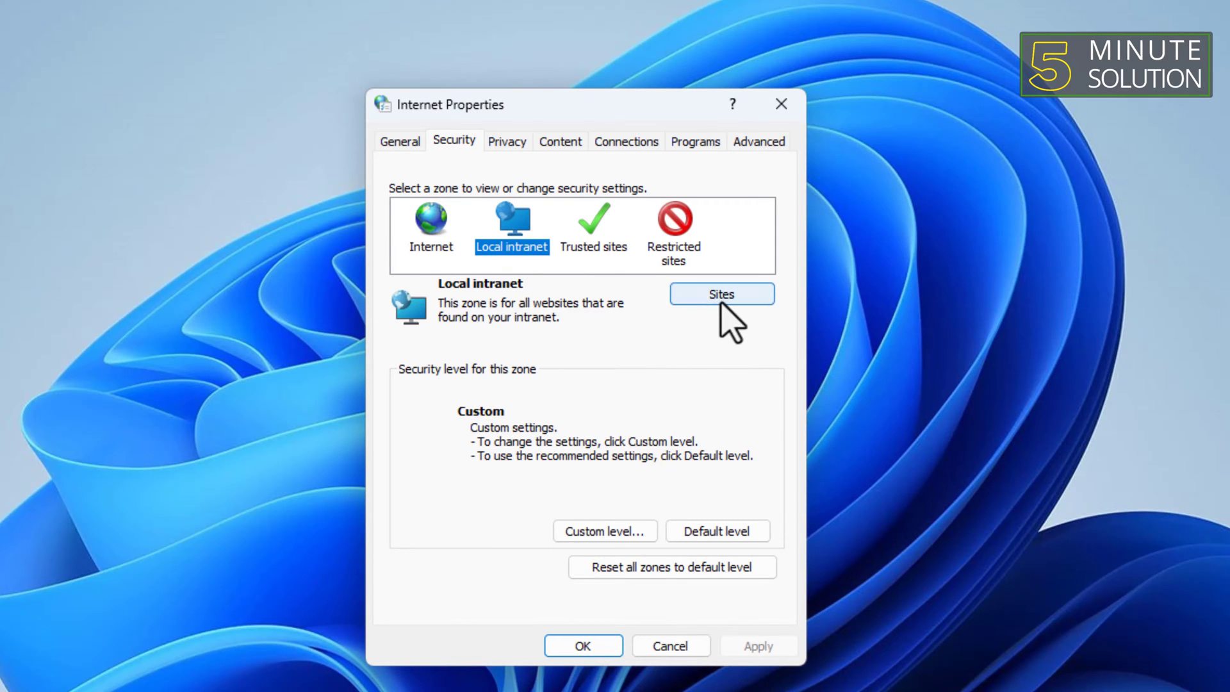
click(722, 294)
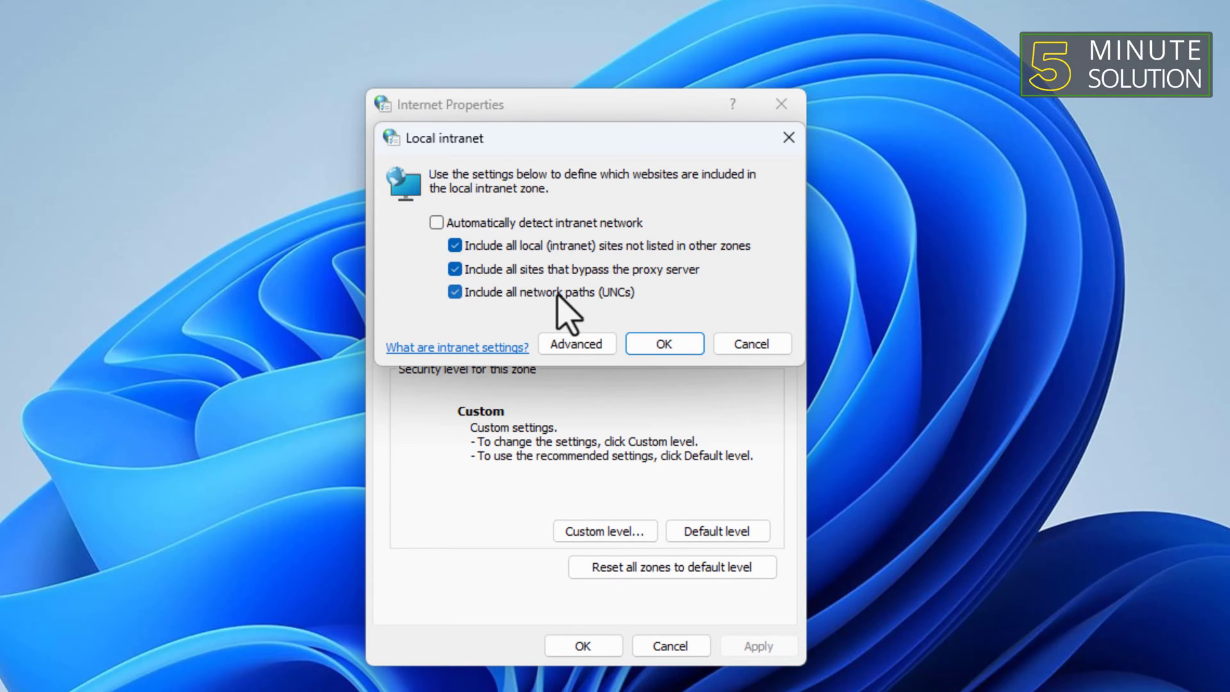
click(455, 245)
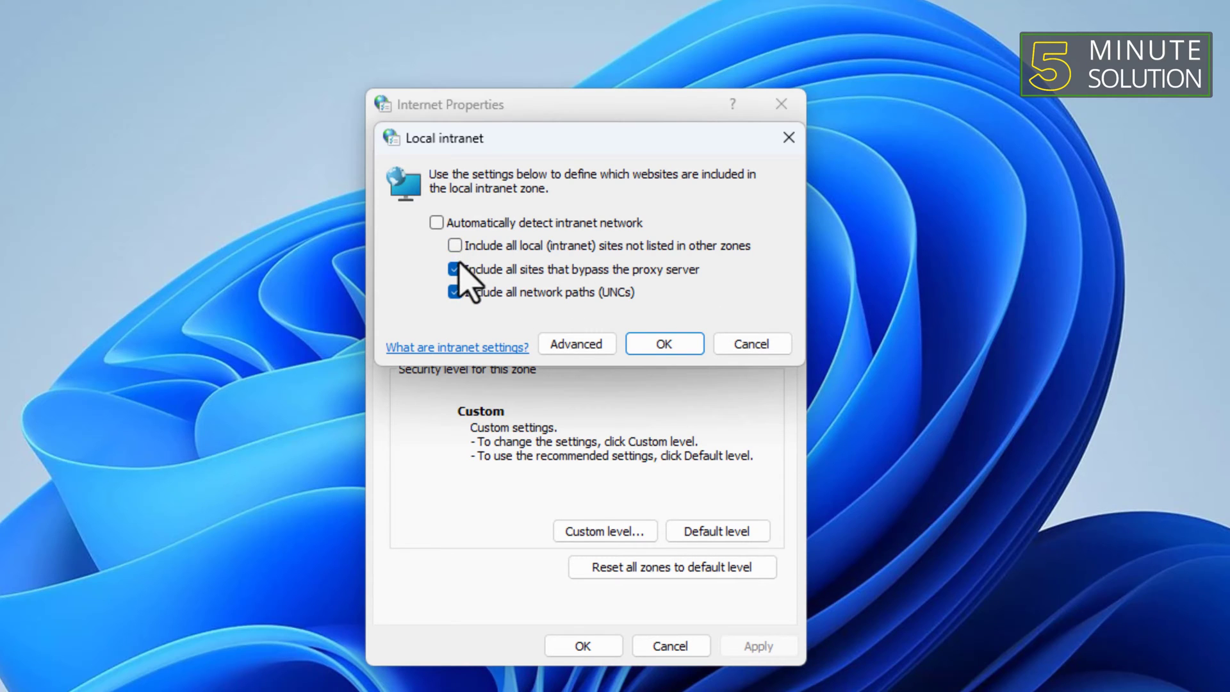
click(455, 270)
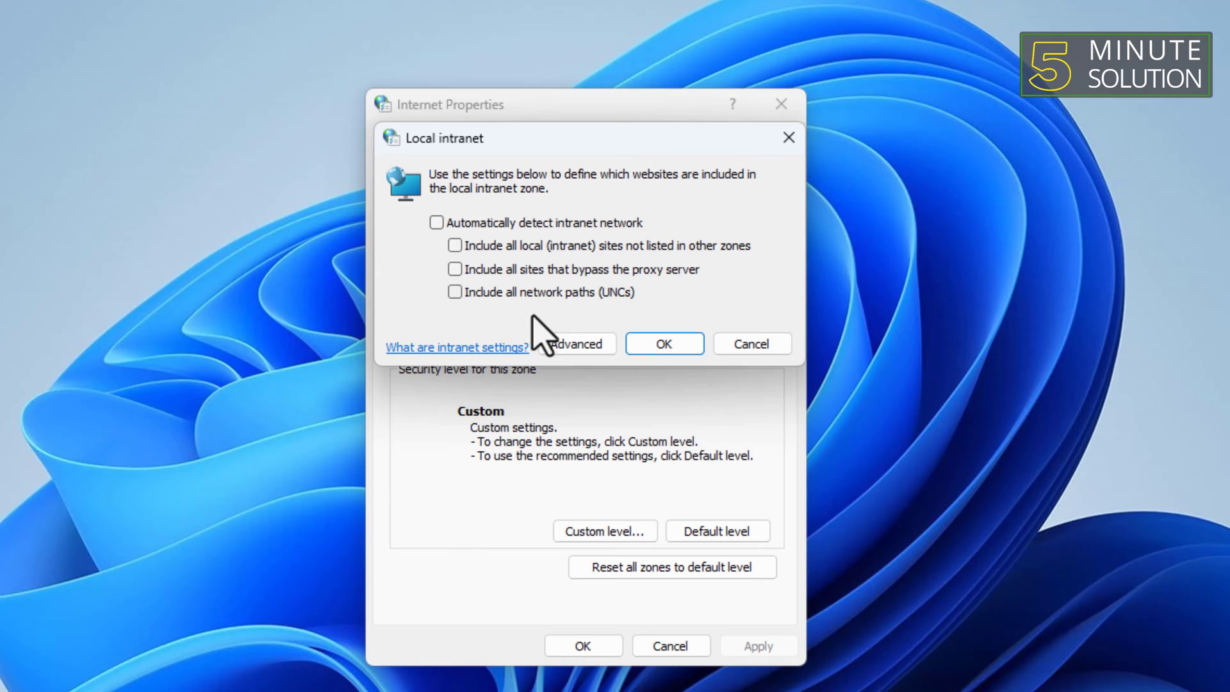
click(664, 343)
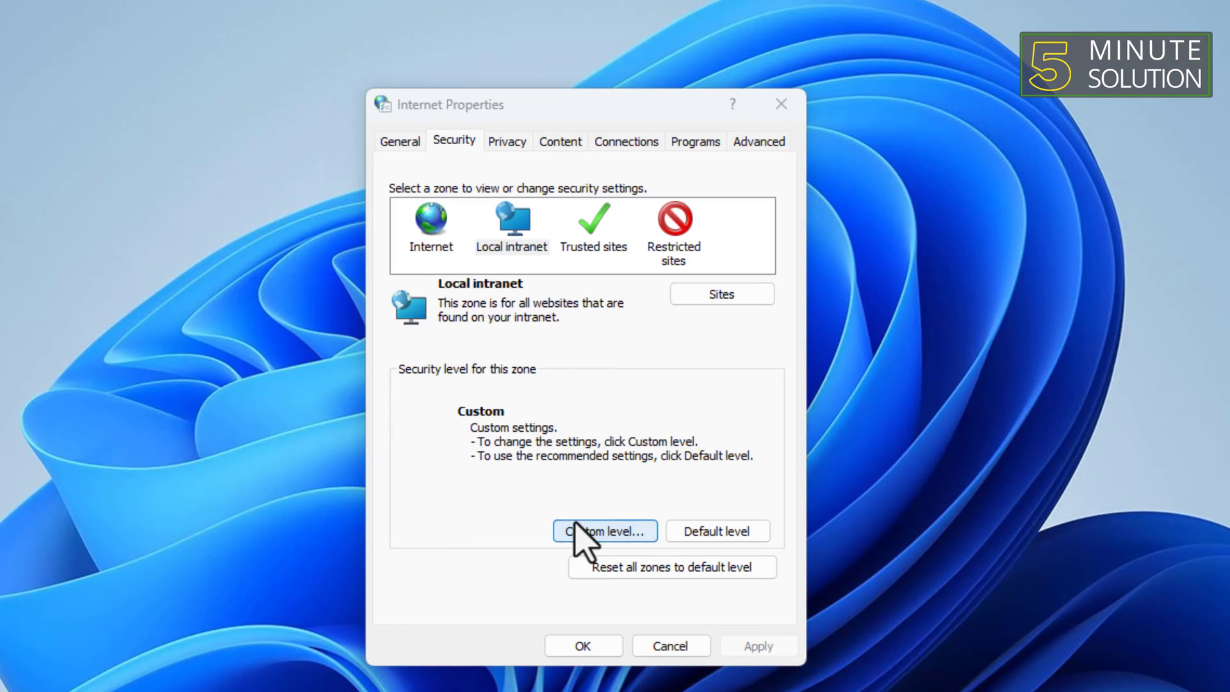
Set Local intranet's 'Launching applications and unsafe files' to Prompt, save and confirm the change.
click(604, 531)
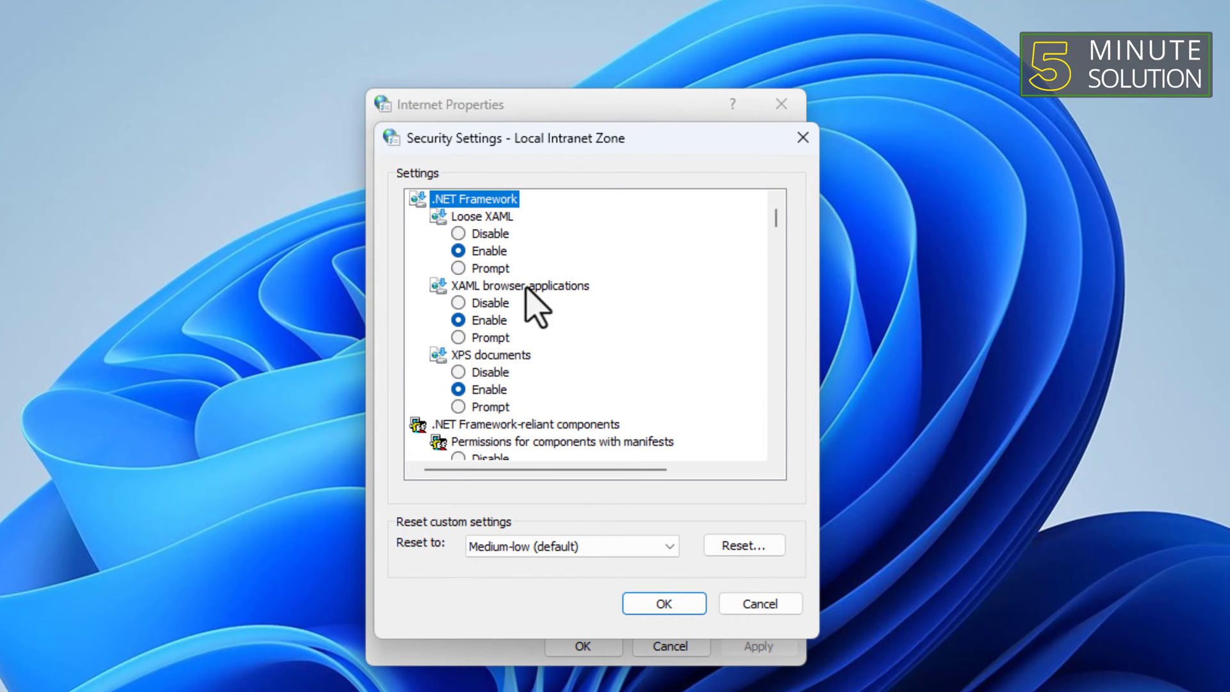
scroll(down, 3)
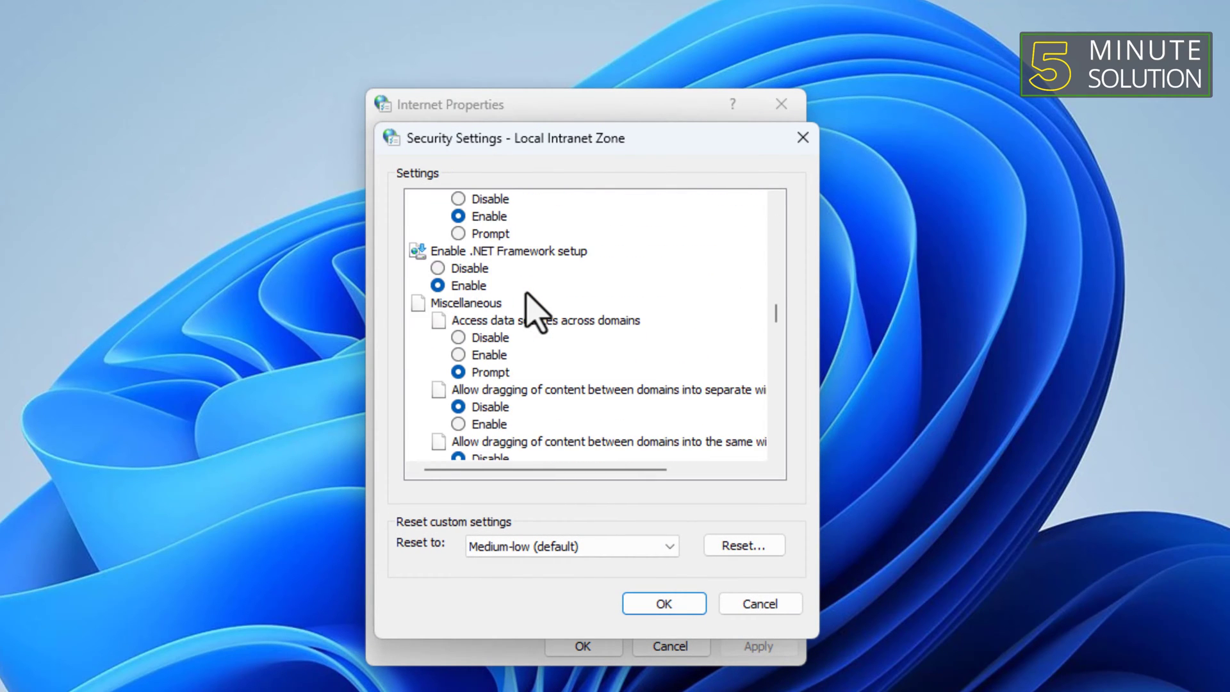
scroll(down, 3)
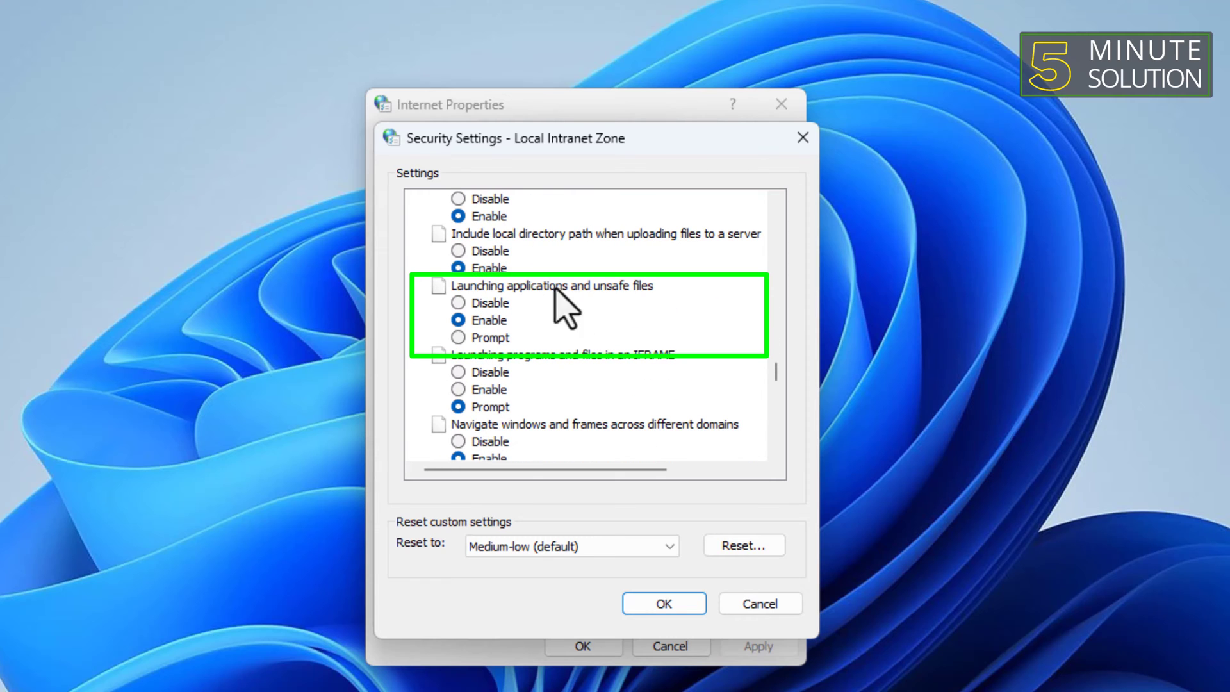
click(458, 337)
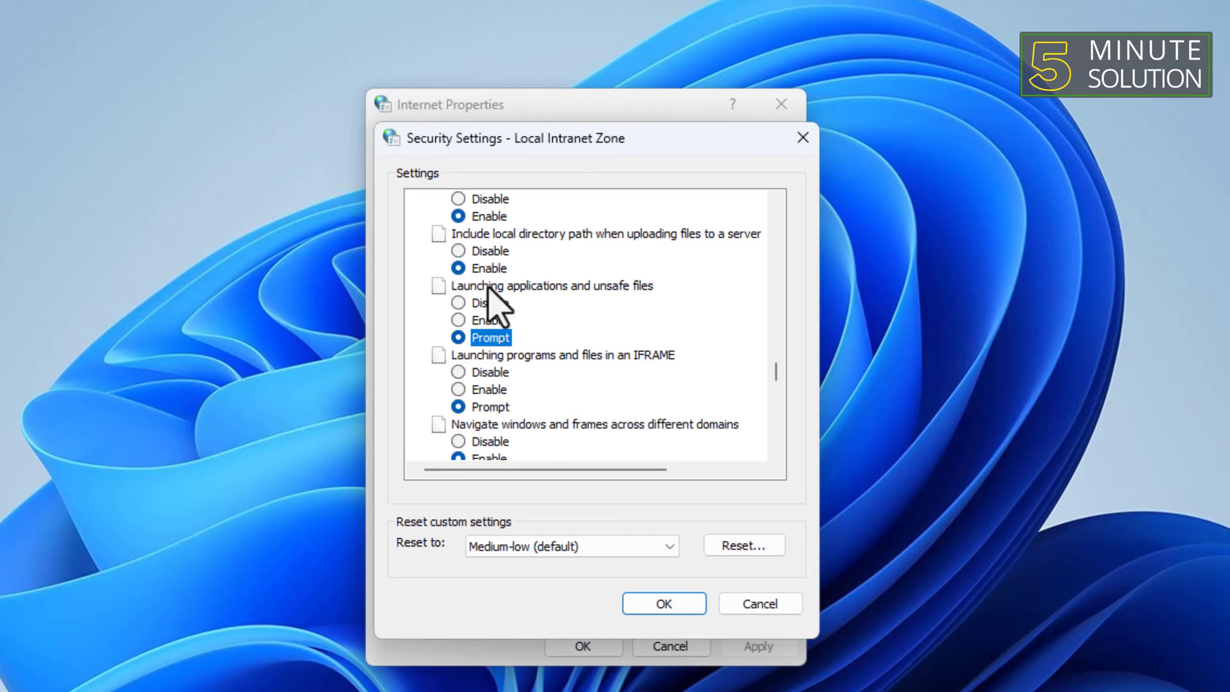
click(664, 603)
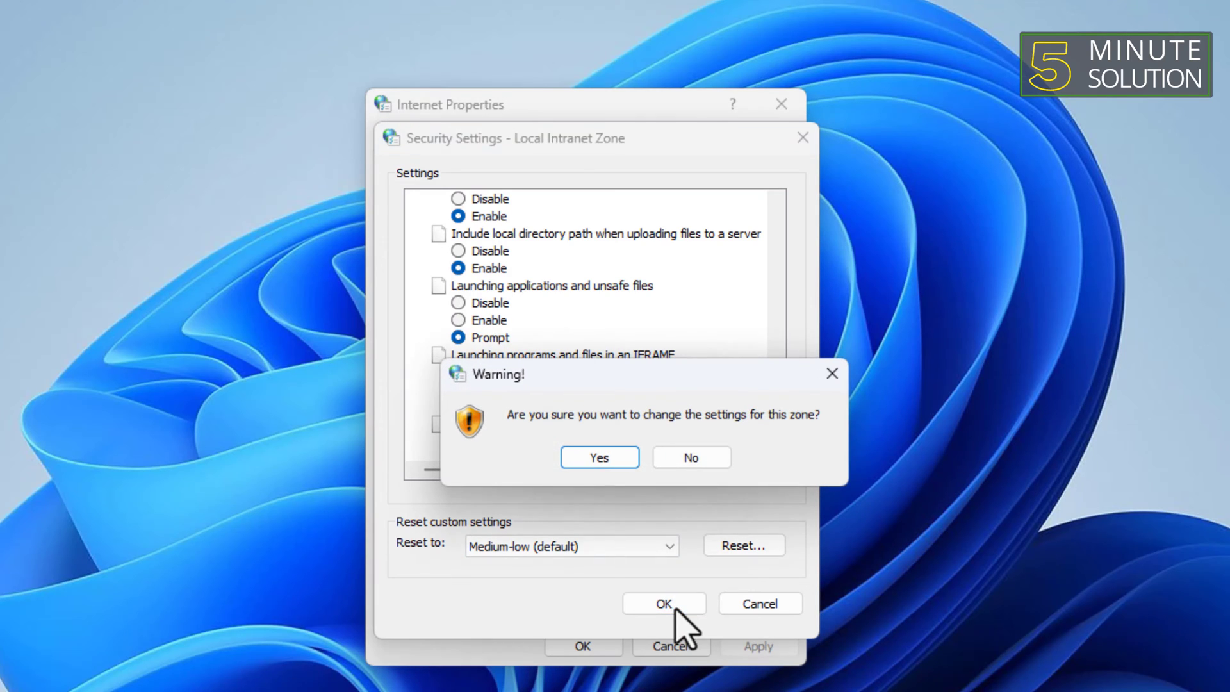
click(599, 456)
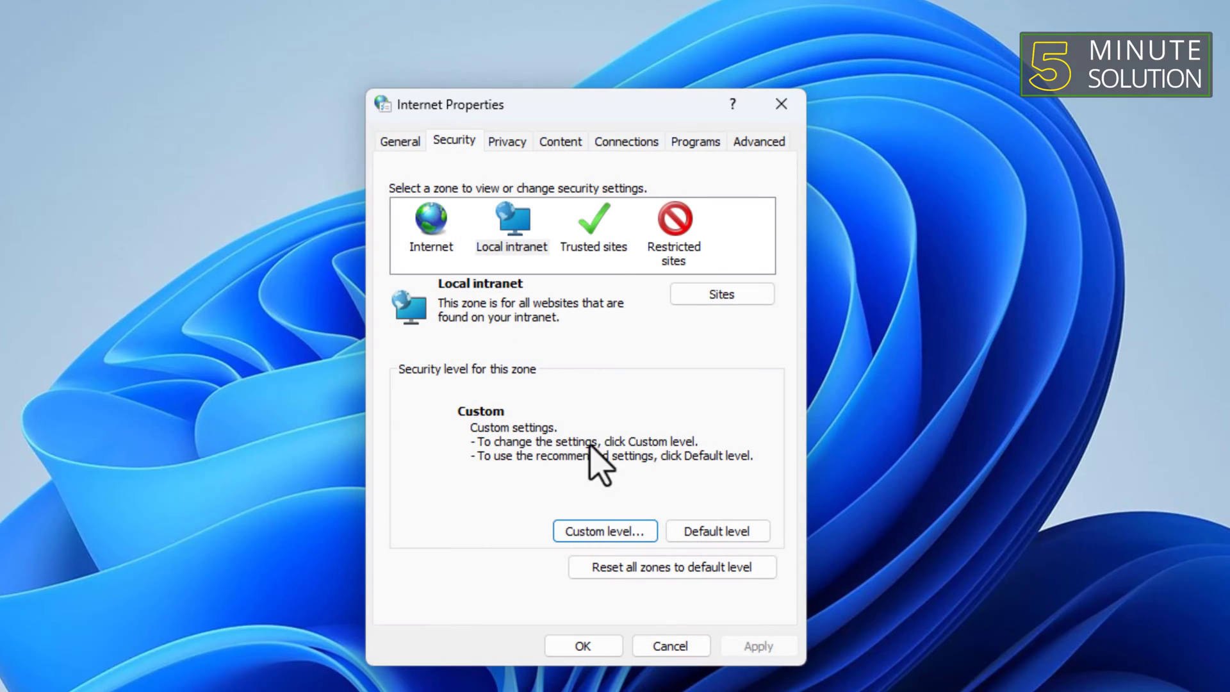
Check Trusted sites' 'Launching applications and unsafe files' is at Prompt and save the zone settings.
click(593, 222)
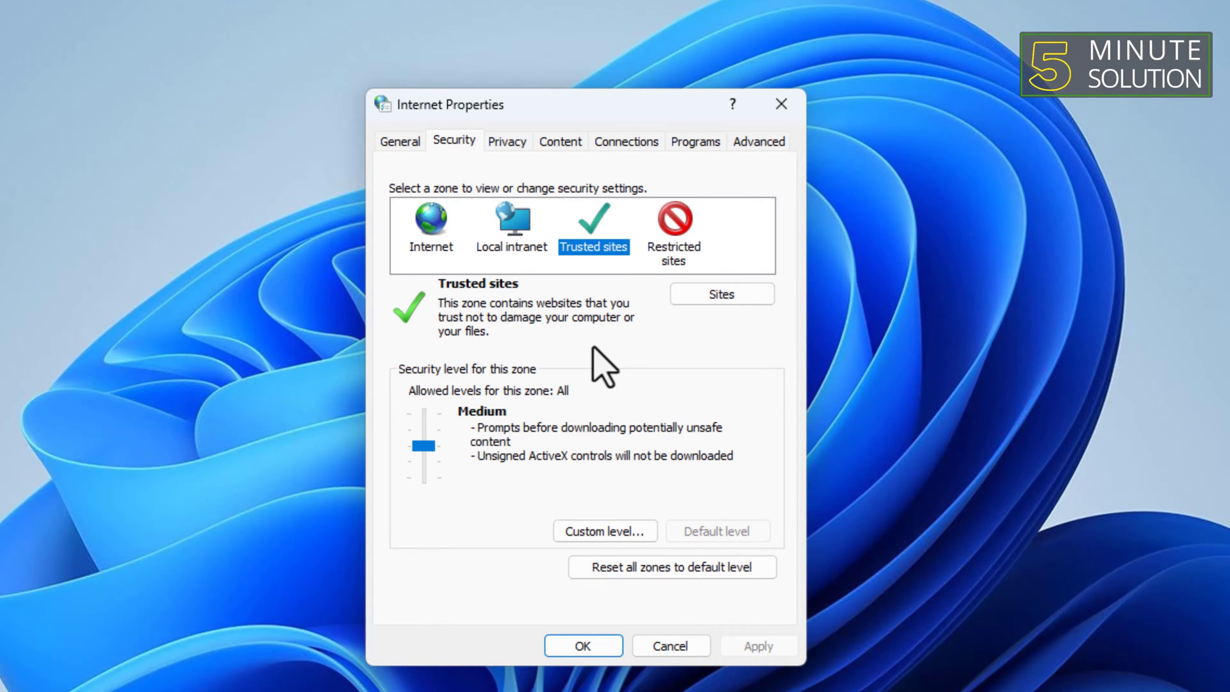
click(604, 531)
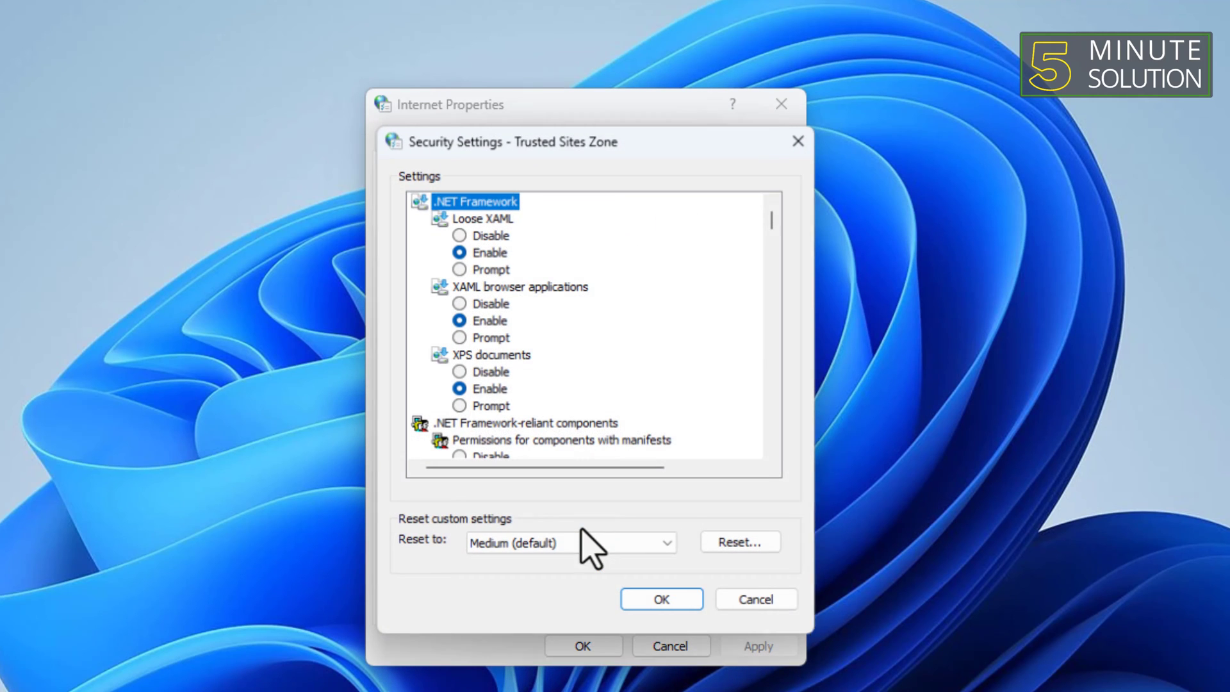
scroll(down, 3)
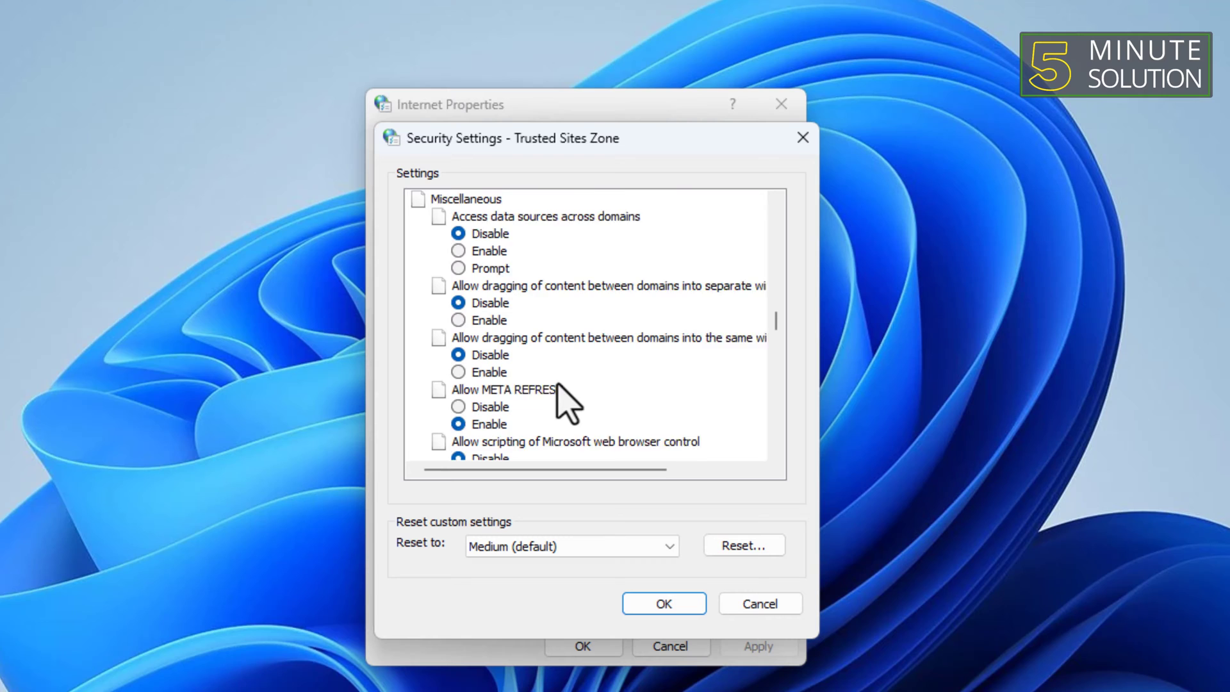
scroll(down, 3)
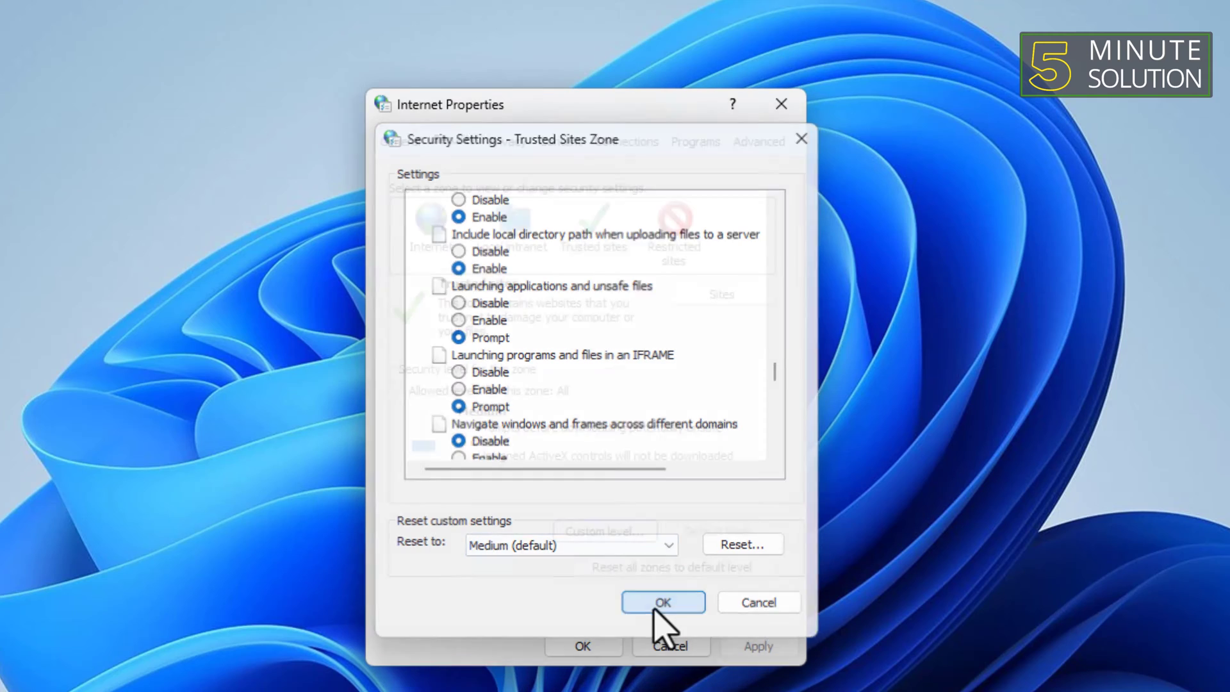
click(663, 602)
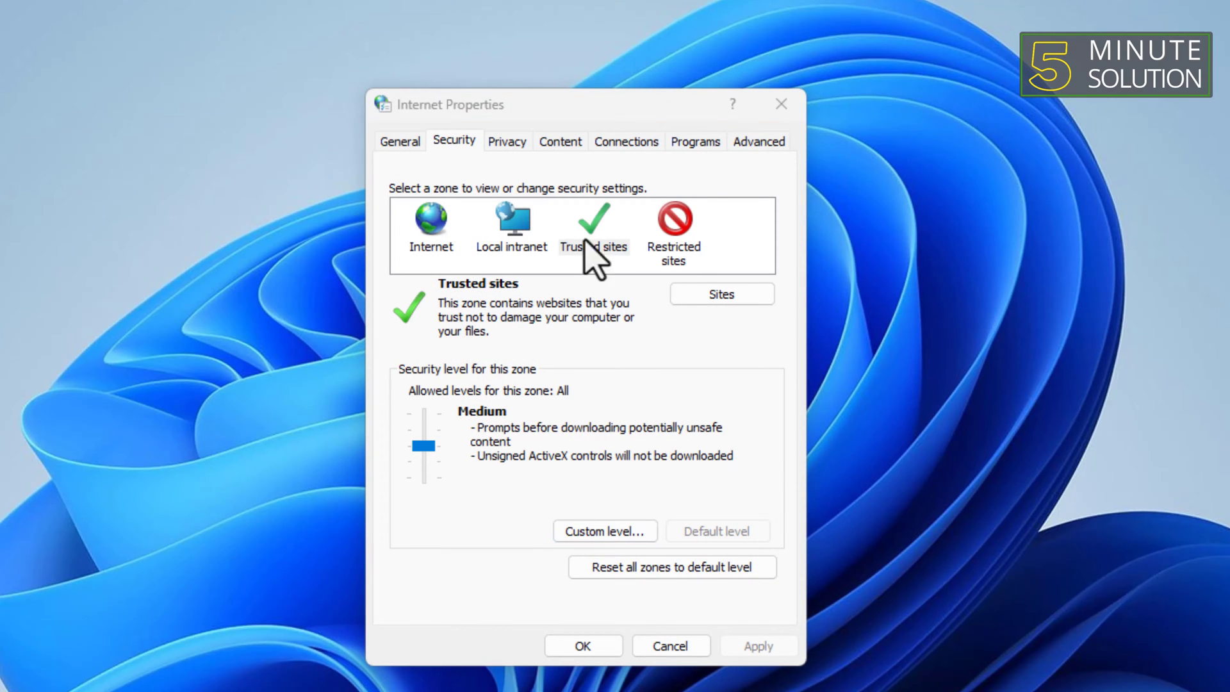
Set Restricted sites' 'Launching applications and unsafe files' to Prompt and confirm the zone change.
click(673, 220)
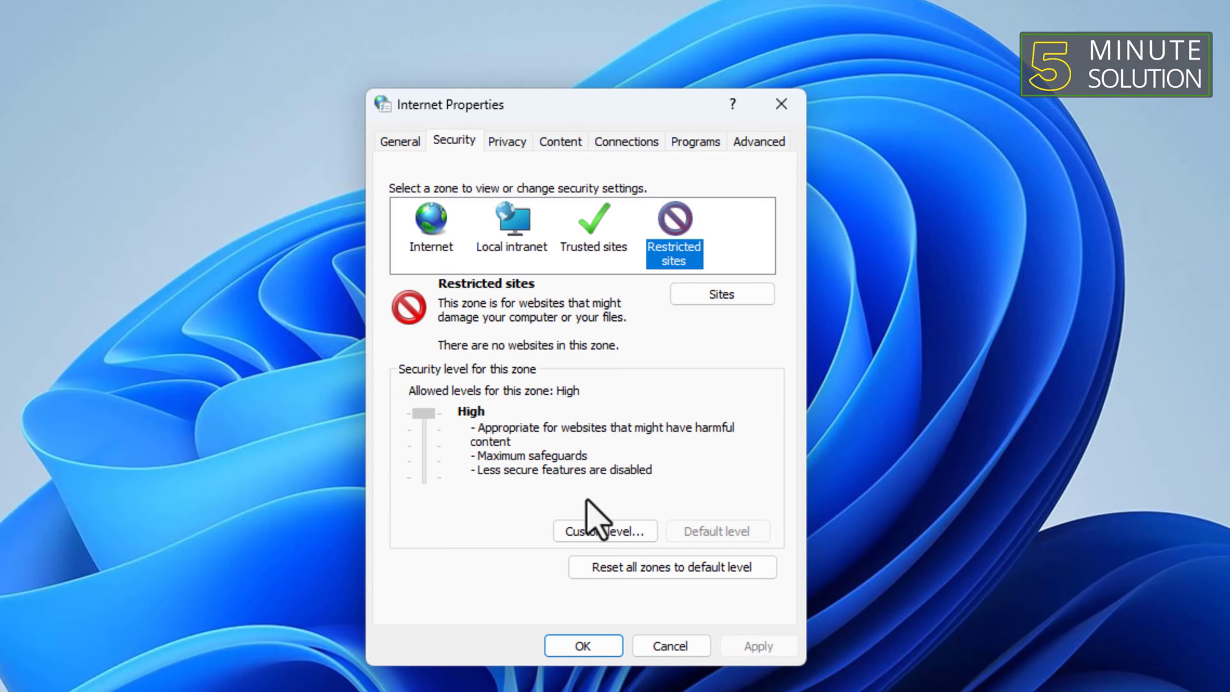
click(604, 530)
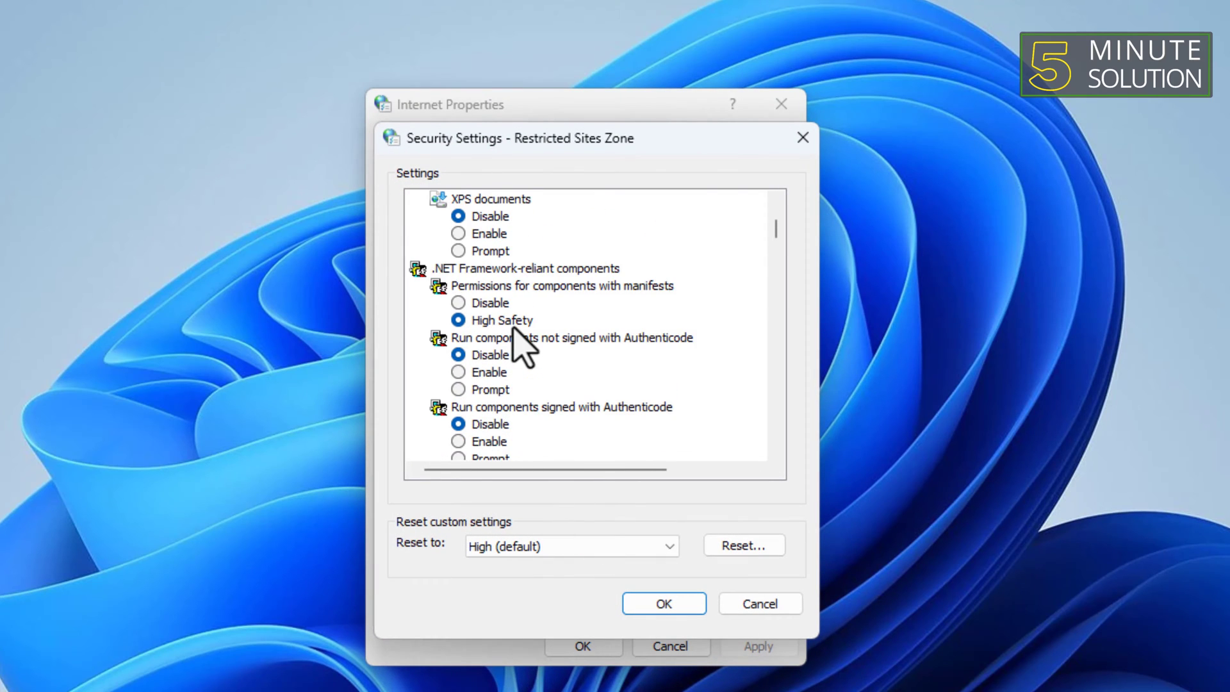
scroll(down, 3)
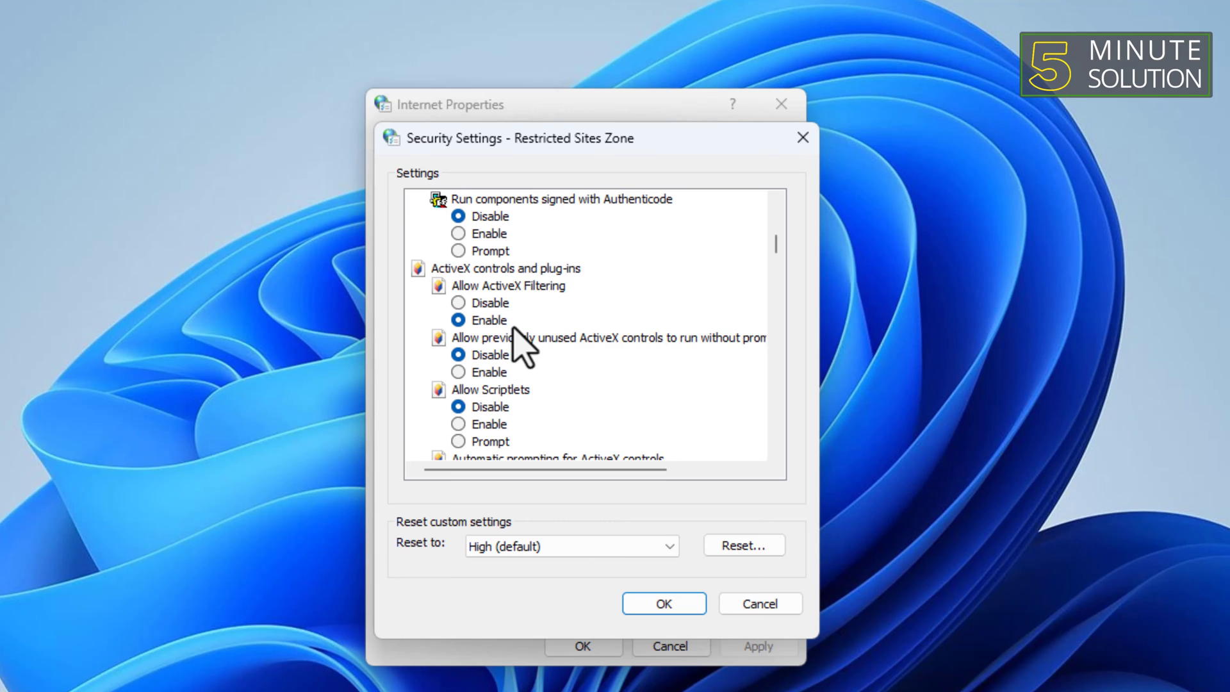
scroll(down, 3)
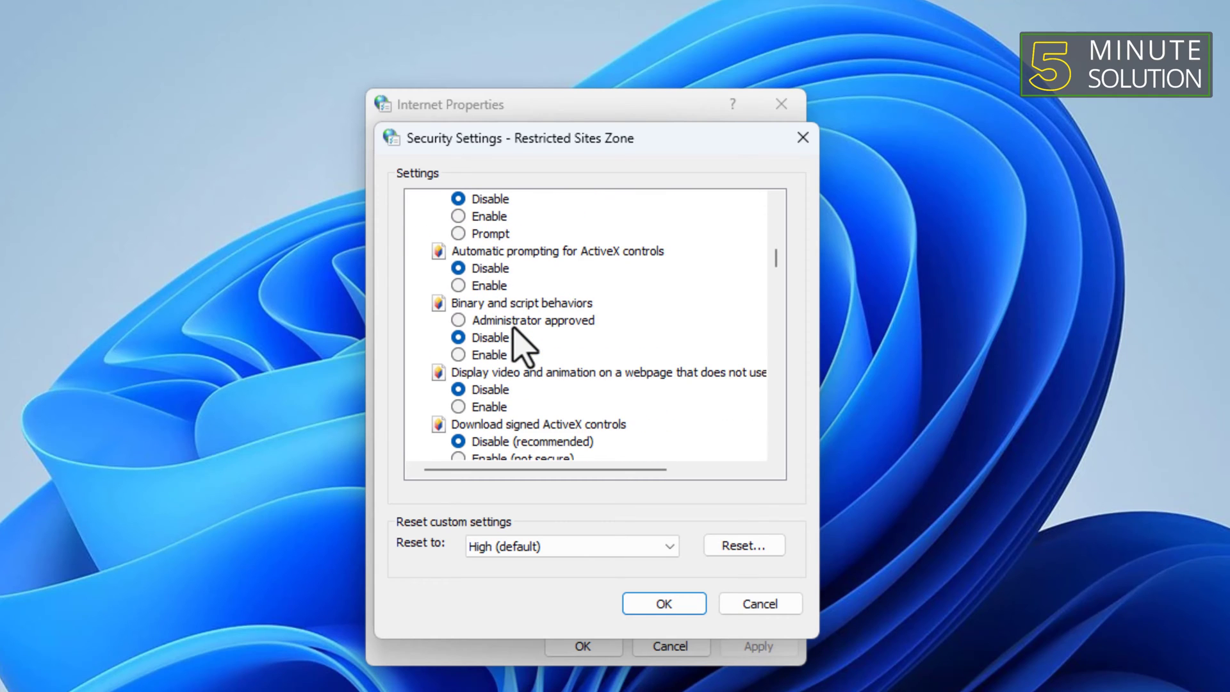
scroll(down, 3)
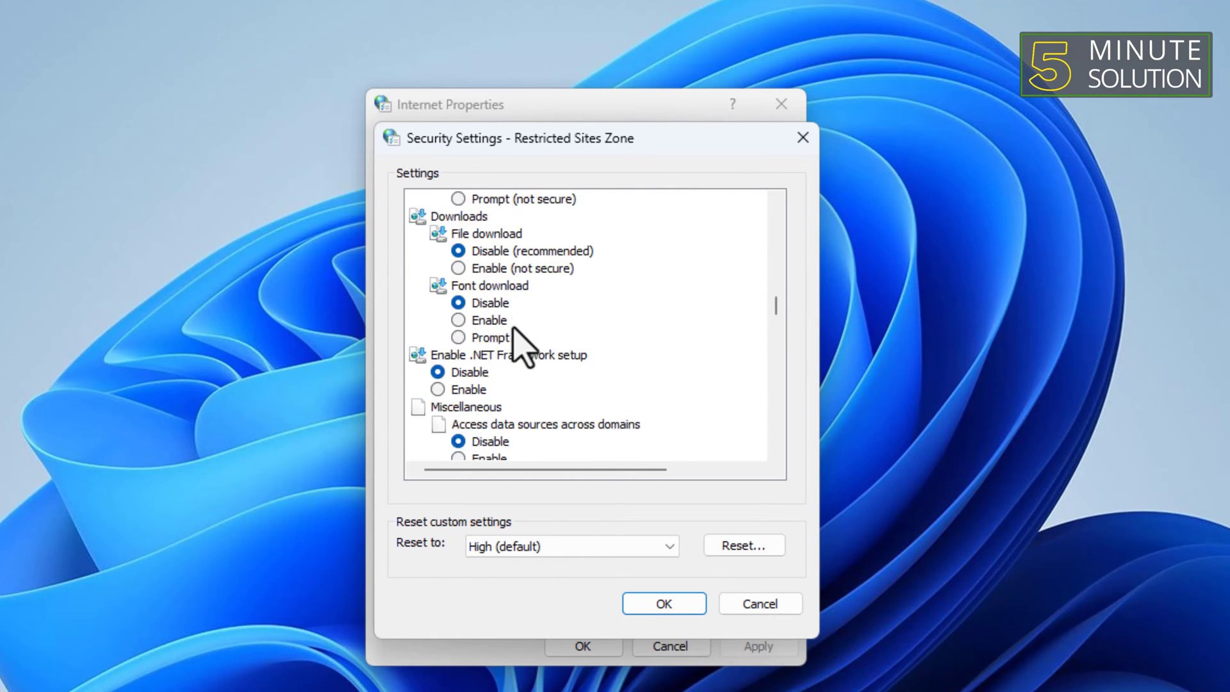
scroll(down, 3)
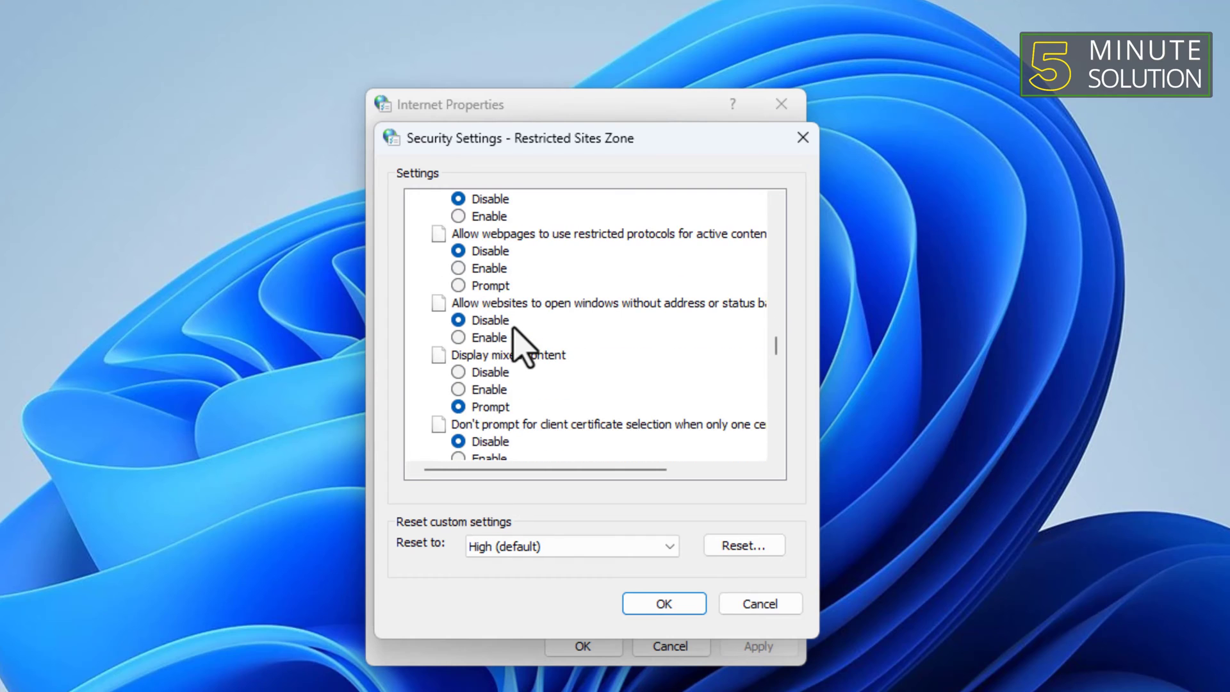
scroll(down, 3)
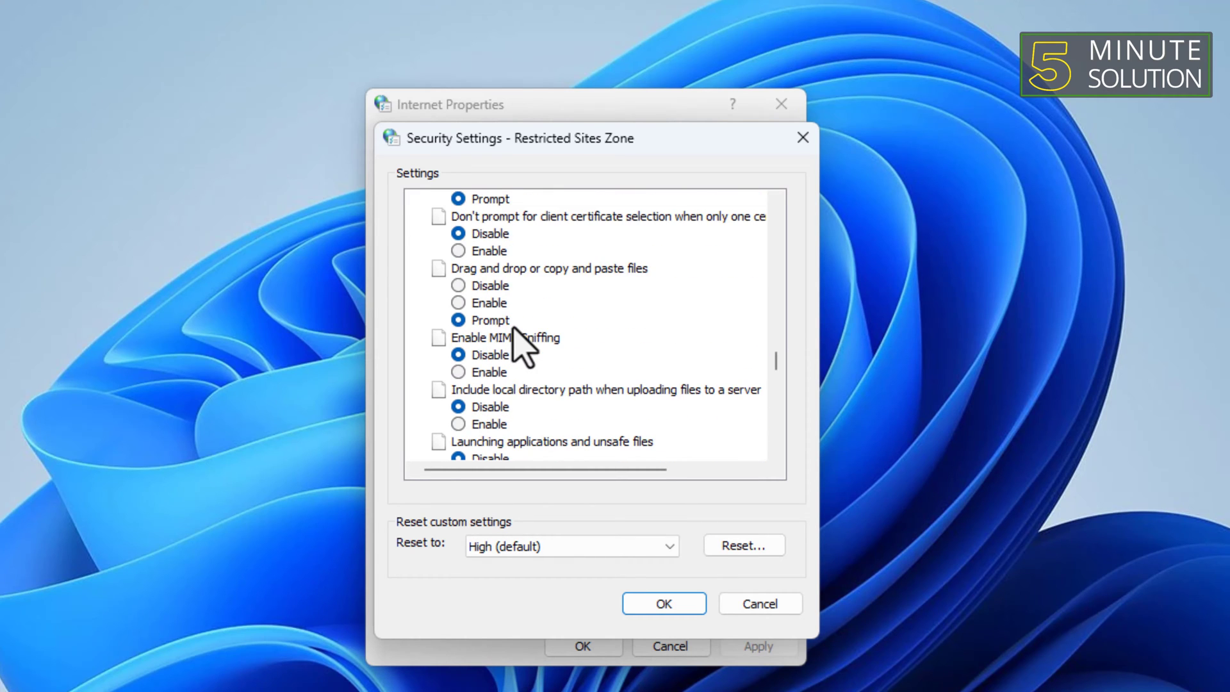
scroll(down, 3)
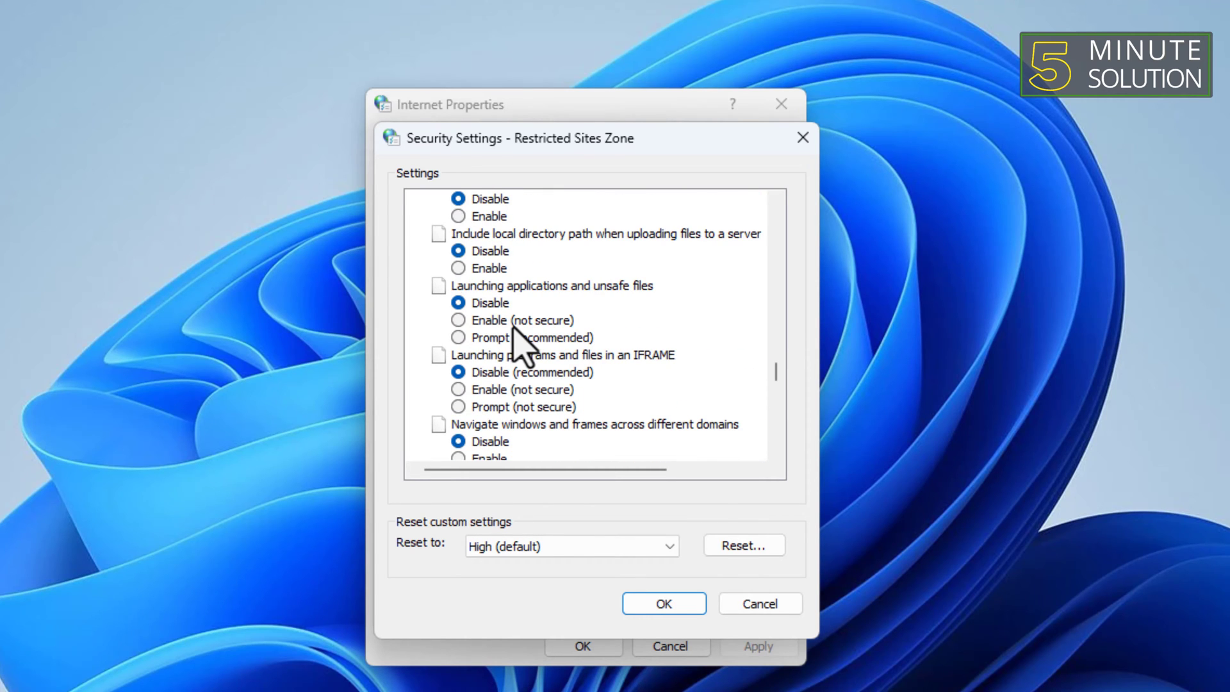
mouse_move(560, 351)
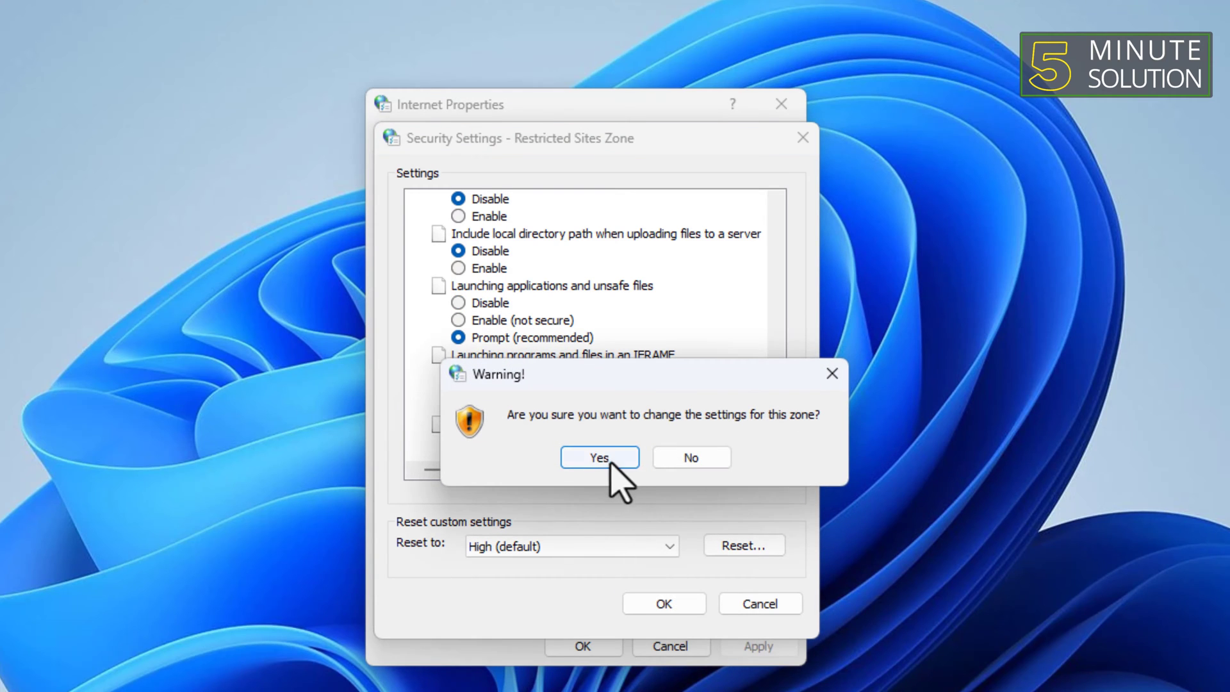
click(599, 458)
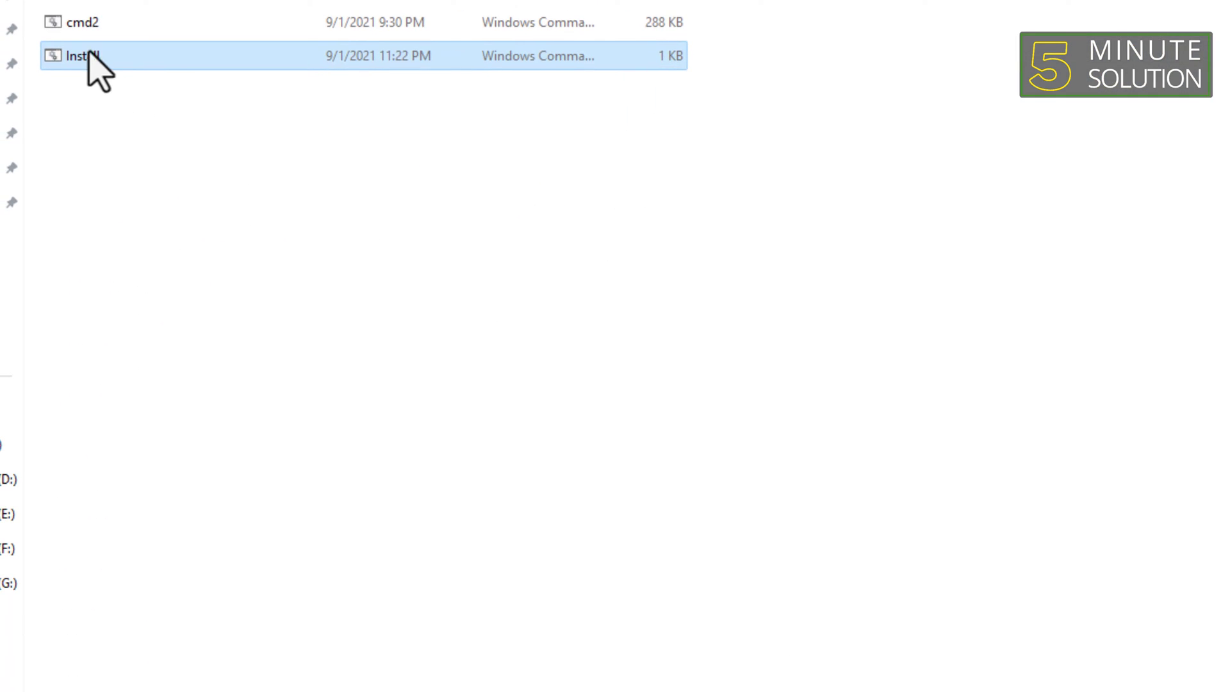
Run the Install command file in File Explorer to get the Open File - Security Warning with Run.
double_click(77, 55)
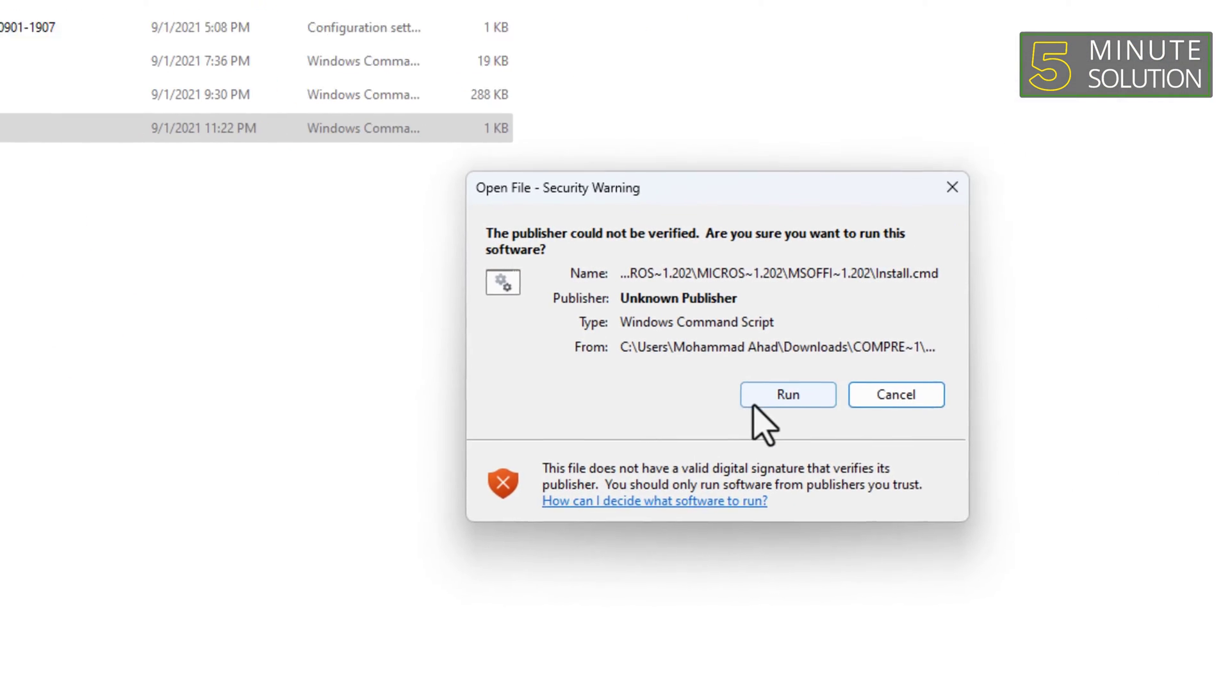